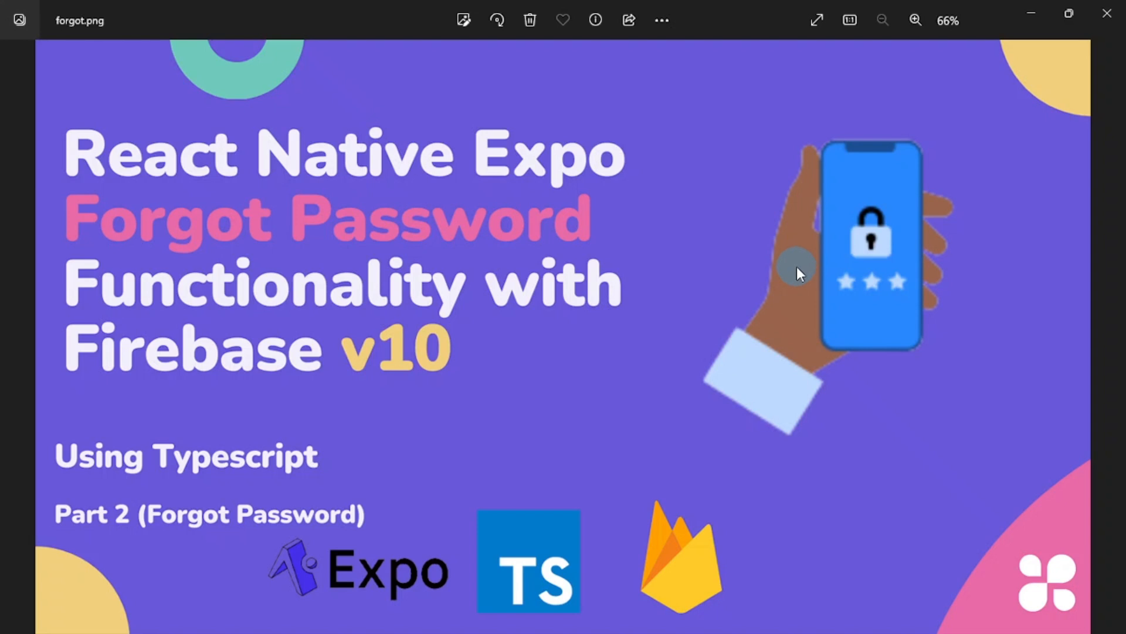
mouse_move(645, 402)
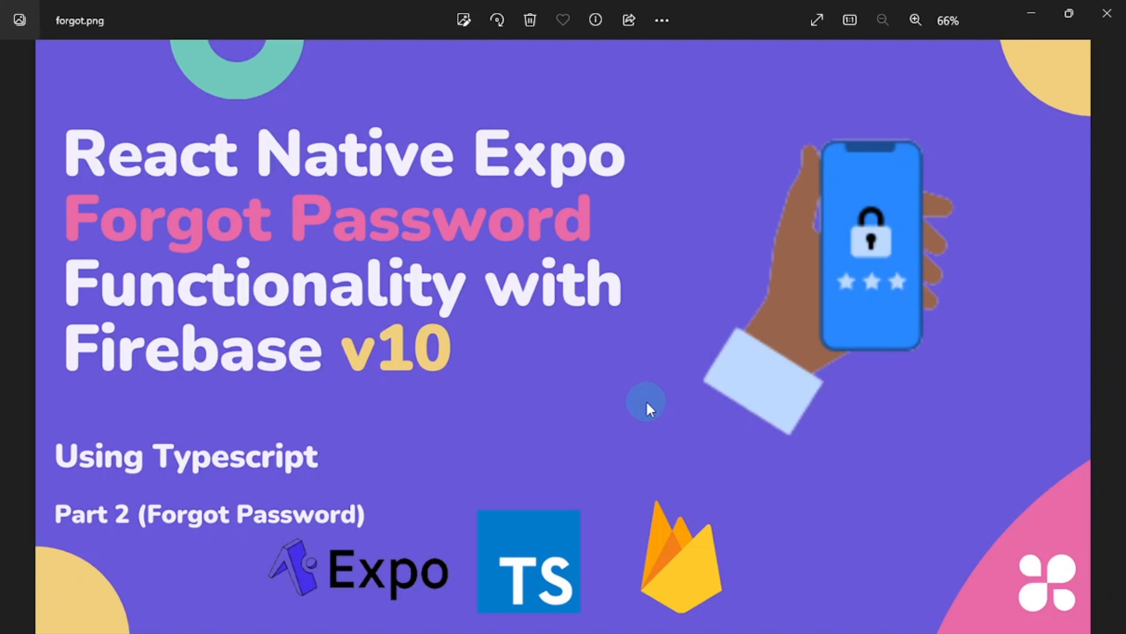
mouse_move(704, 394)
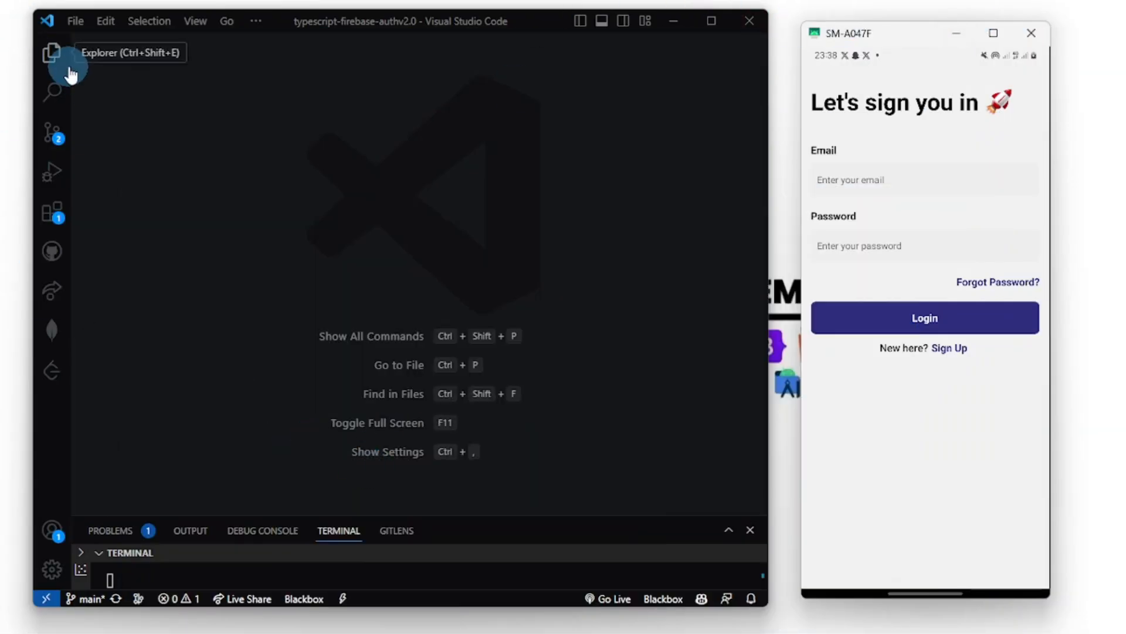
Open Forgot.tsx from the screens folder and clear the button's empty onPress arrow function.
click(52, 53)
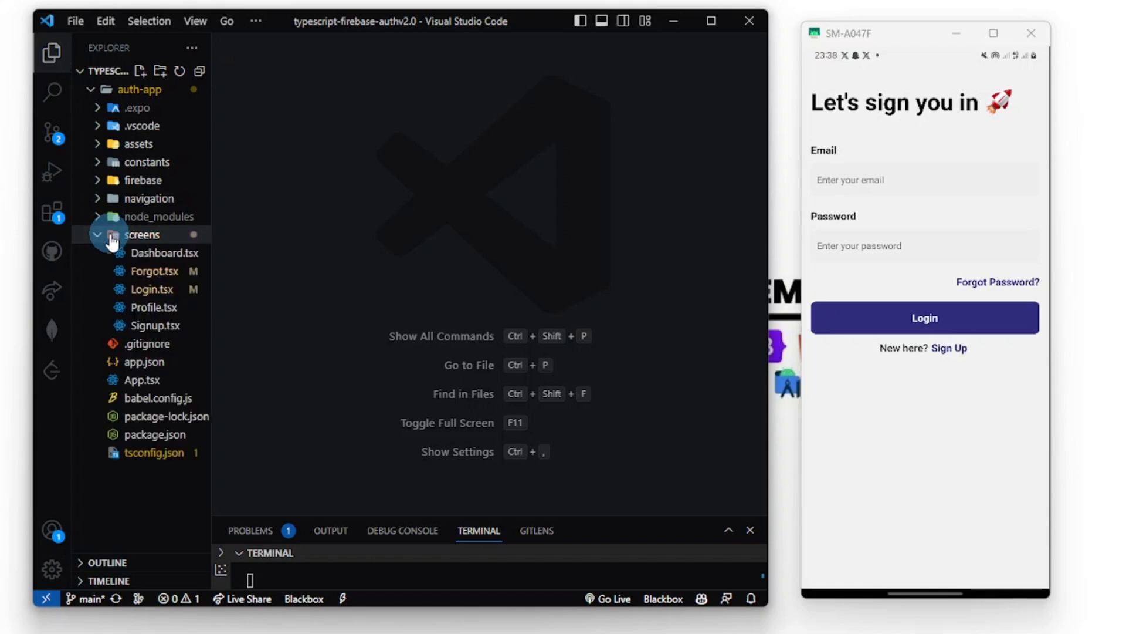
click(154, 271)
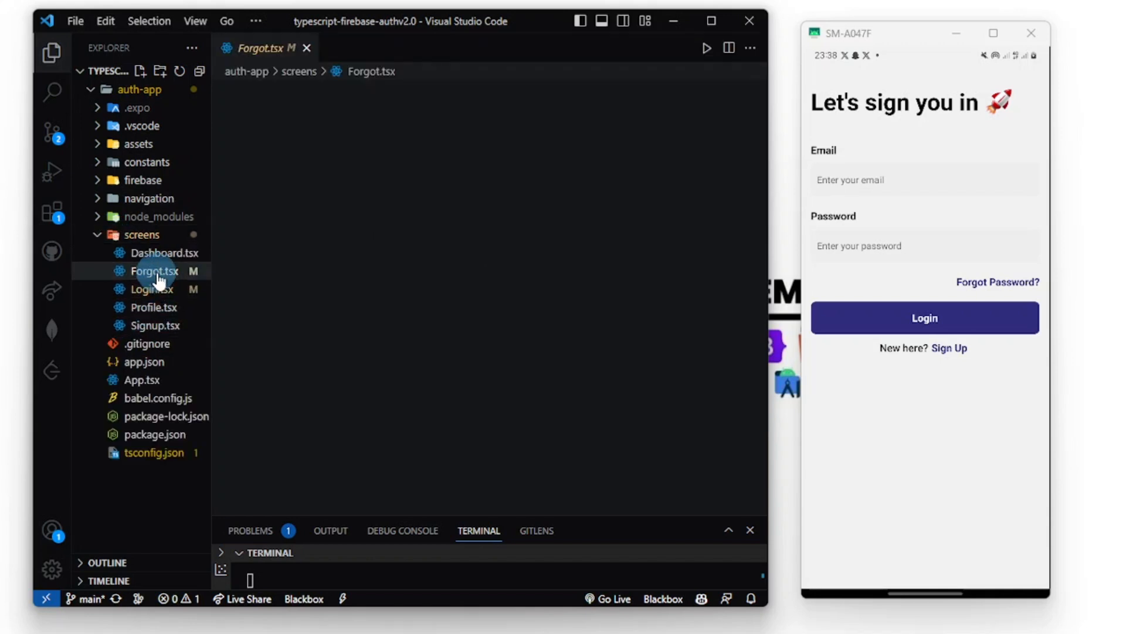
click(152, 271)
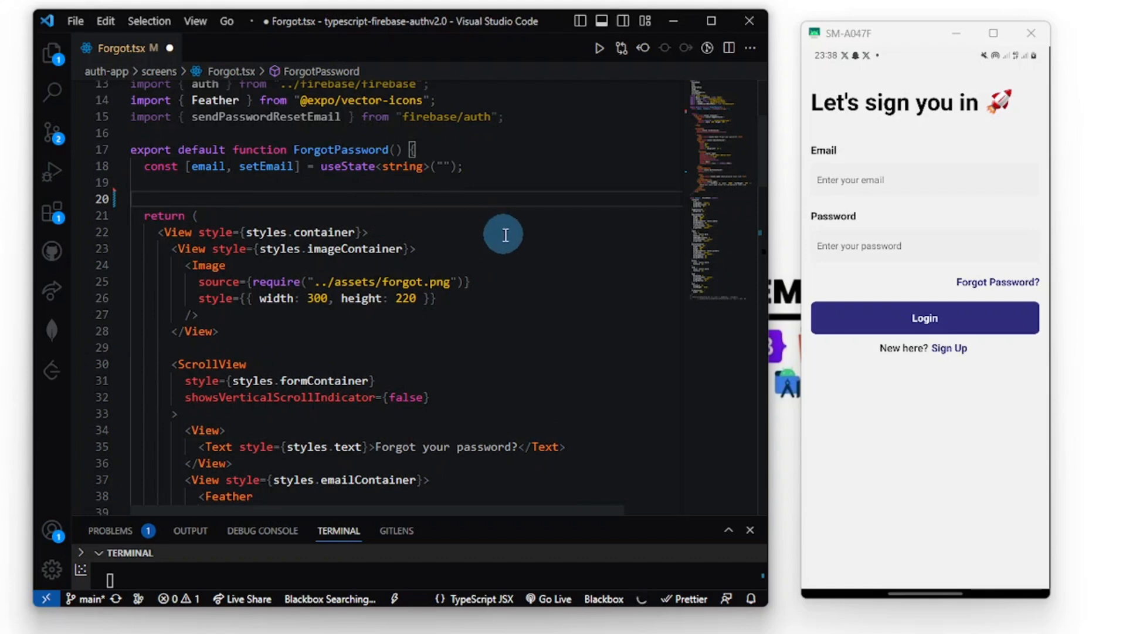
scroll(down, 3)
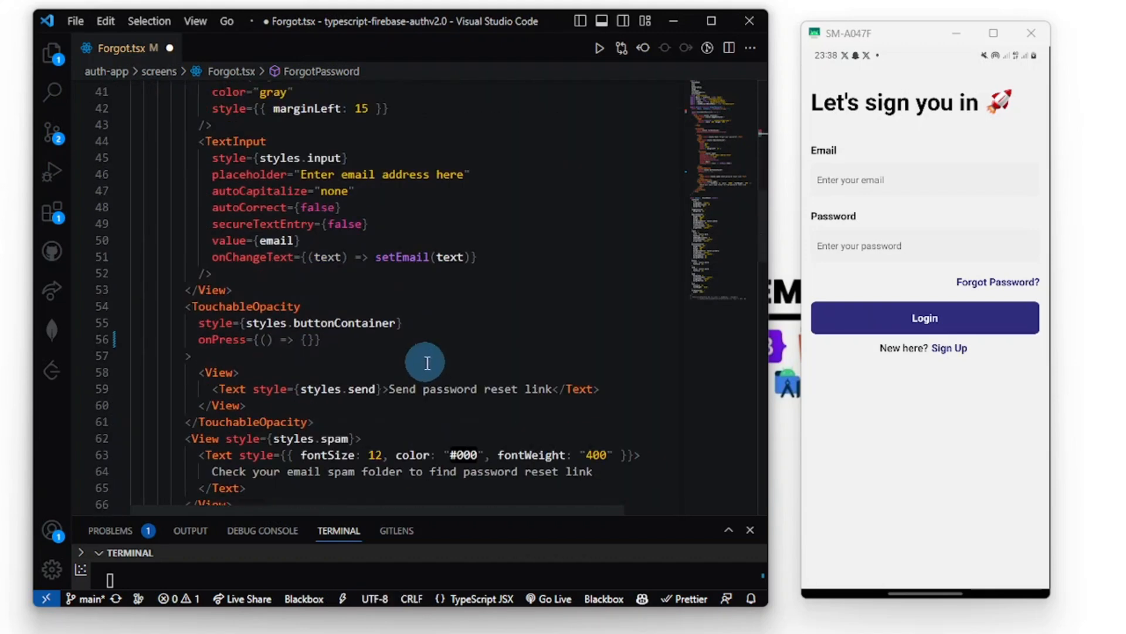
scroll(down, 3)
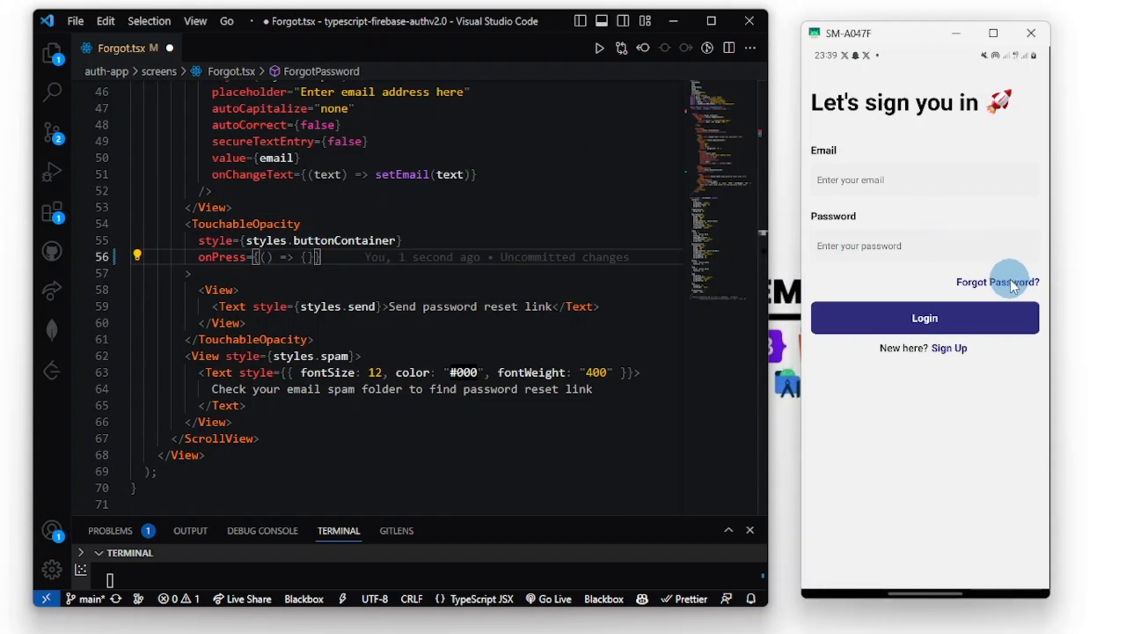
click(997, 281)
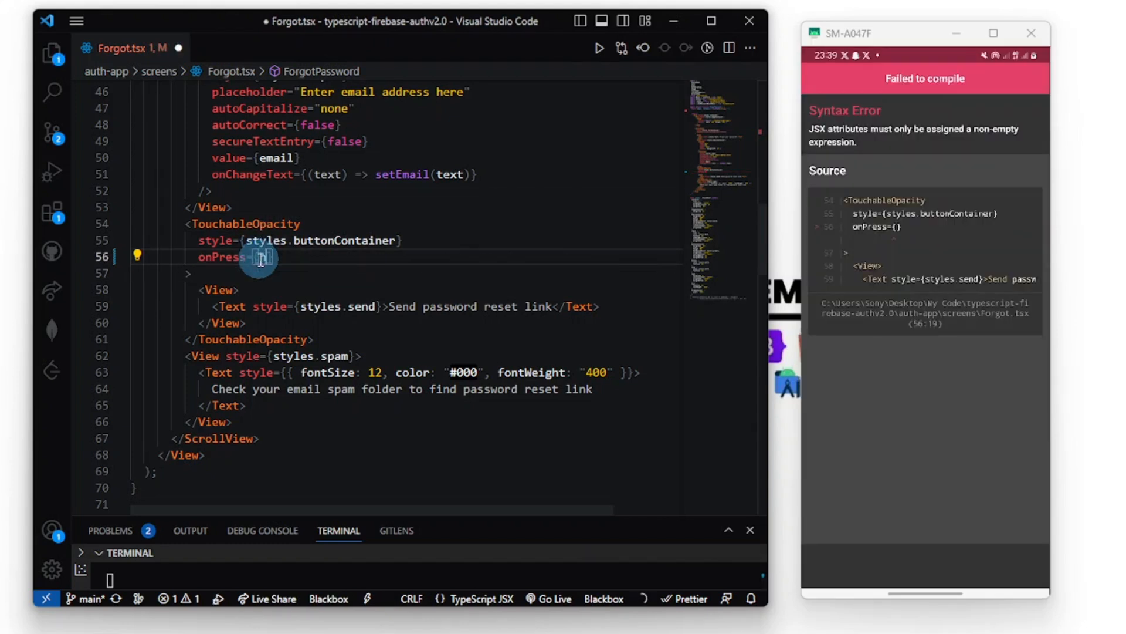
Enter handlePassword as the send-reset-link button's onPress handler.
text(handle)
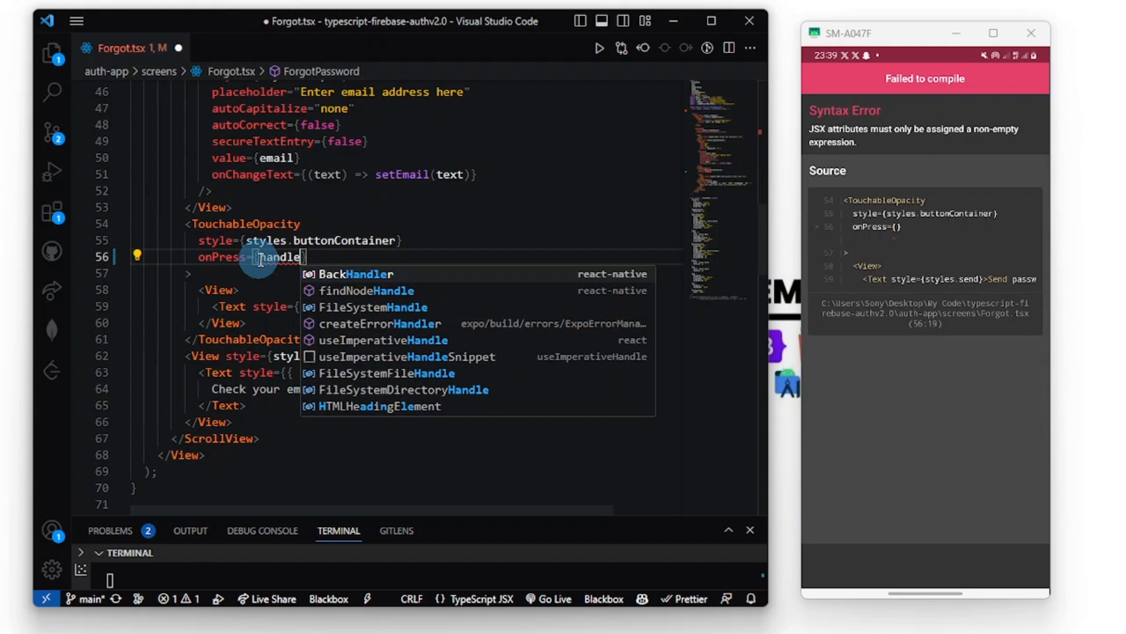
text(Password)
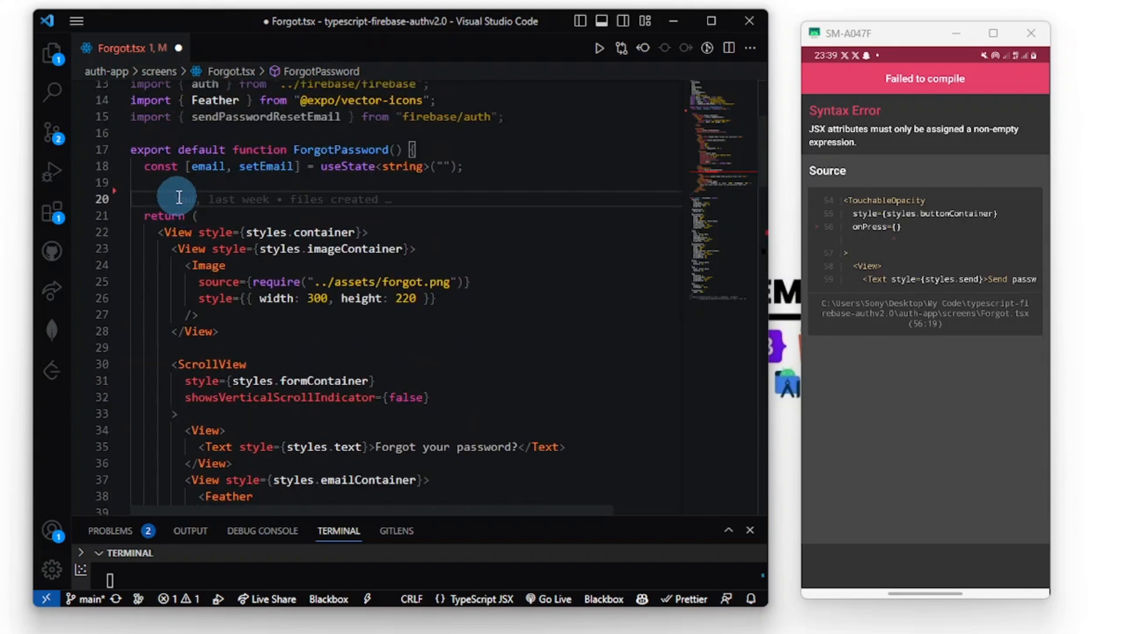
Write const handlePassword = async () => { await sendPasswordResetEmail(auth, email) }.
text(const)
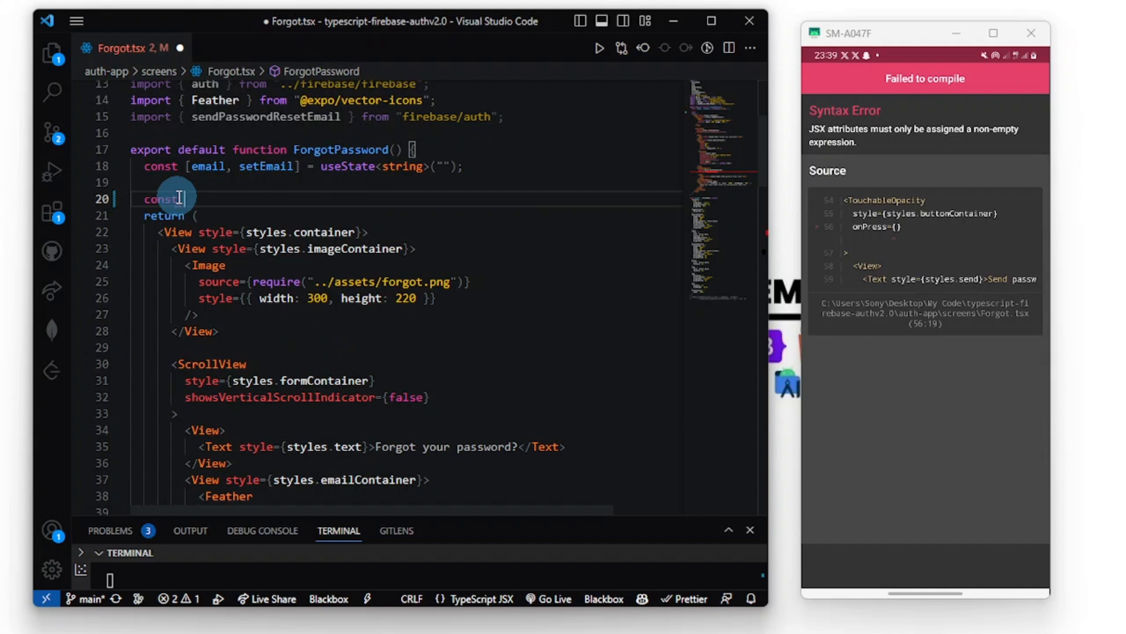
text(handlePassword = a()
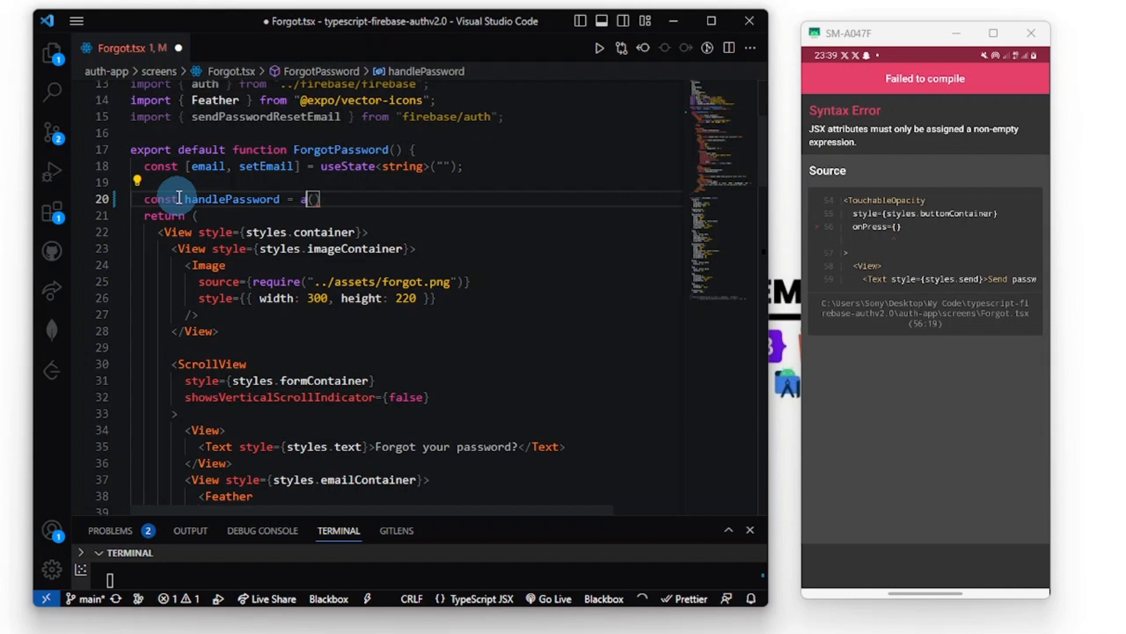
text(s)
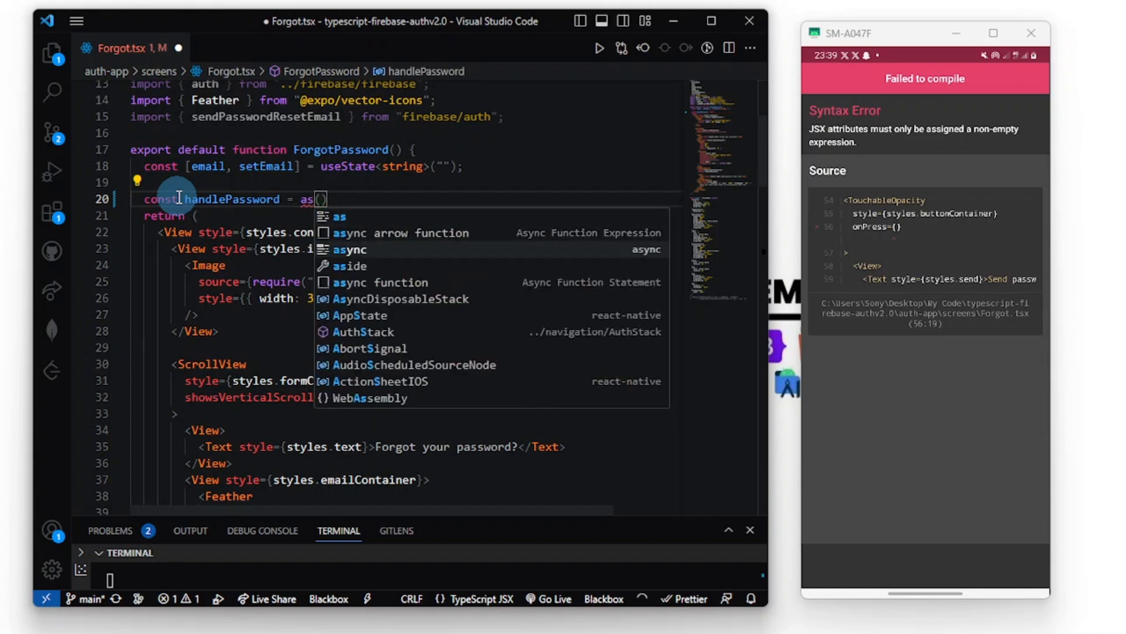
click(349, 249)
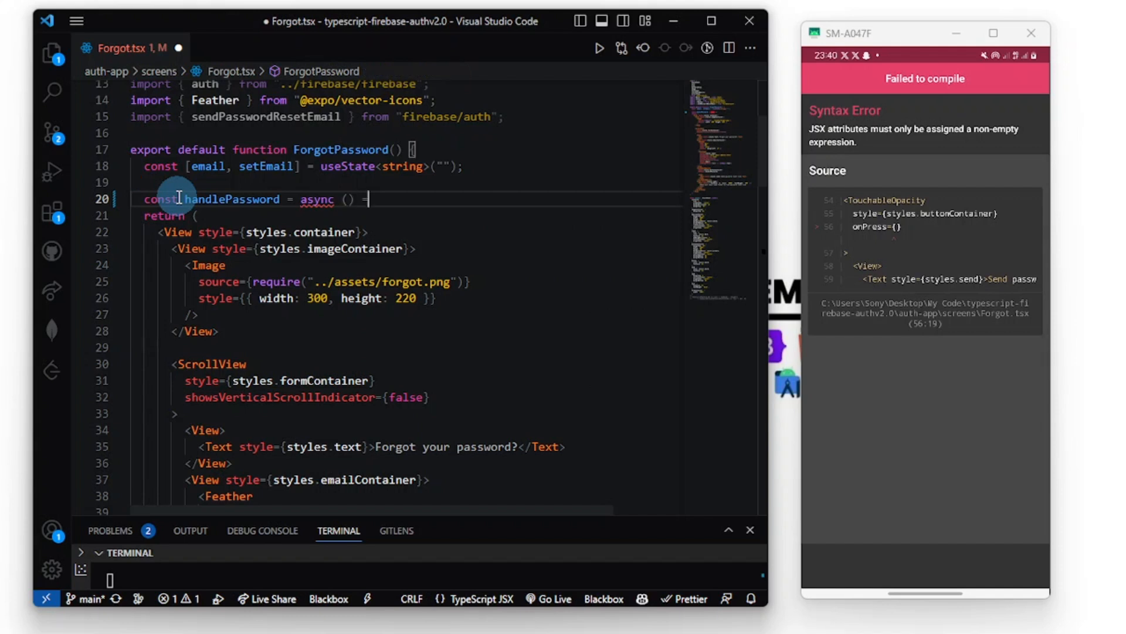
key(enter)
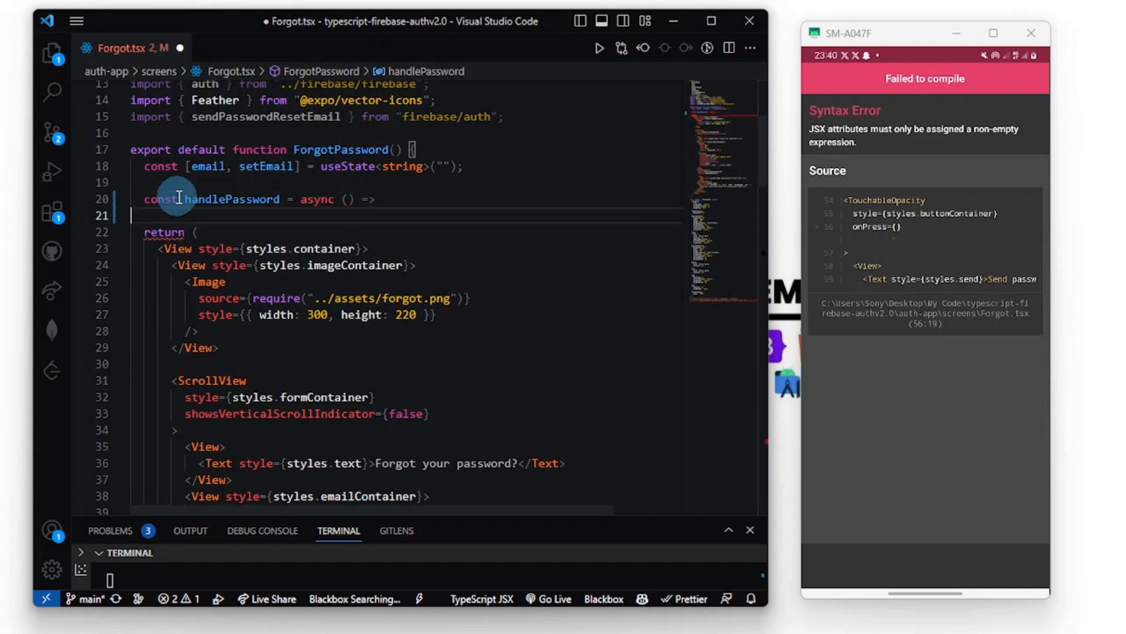
text(await sendPasswordResetEmail(auth, email))
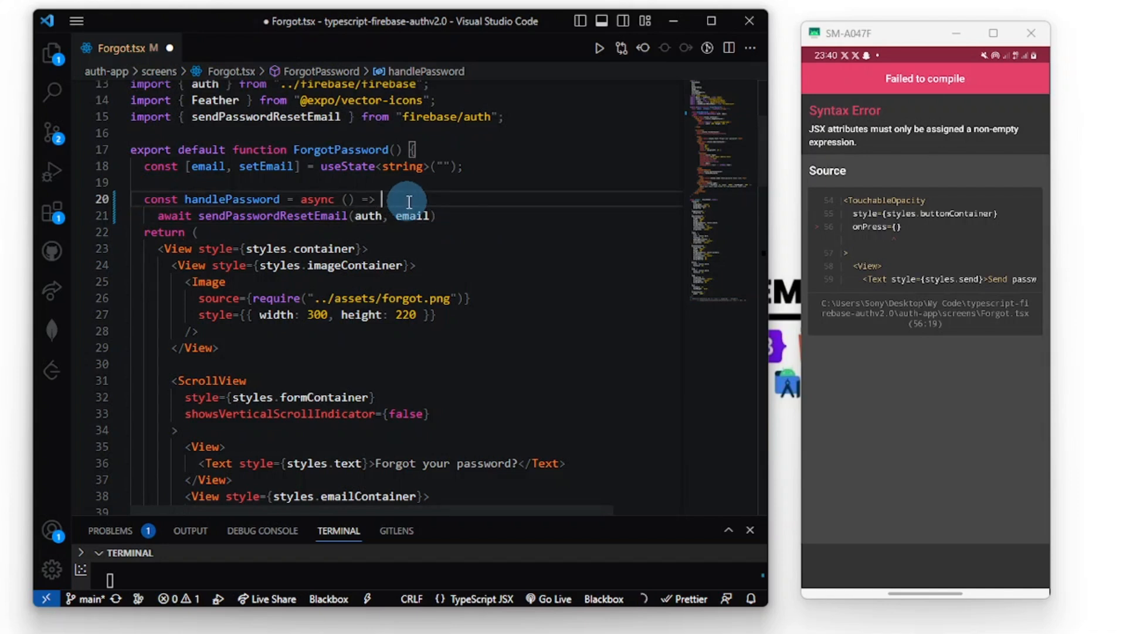
text({)
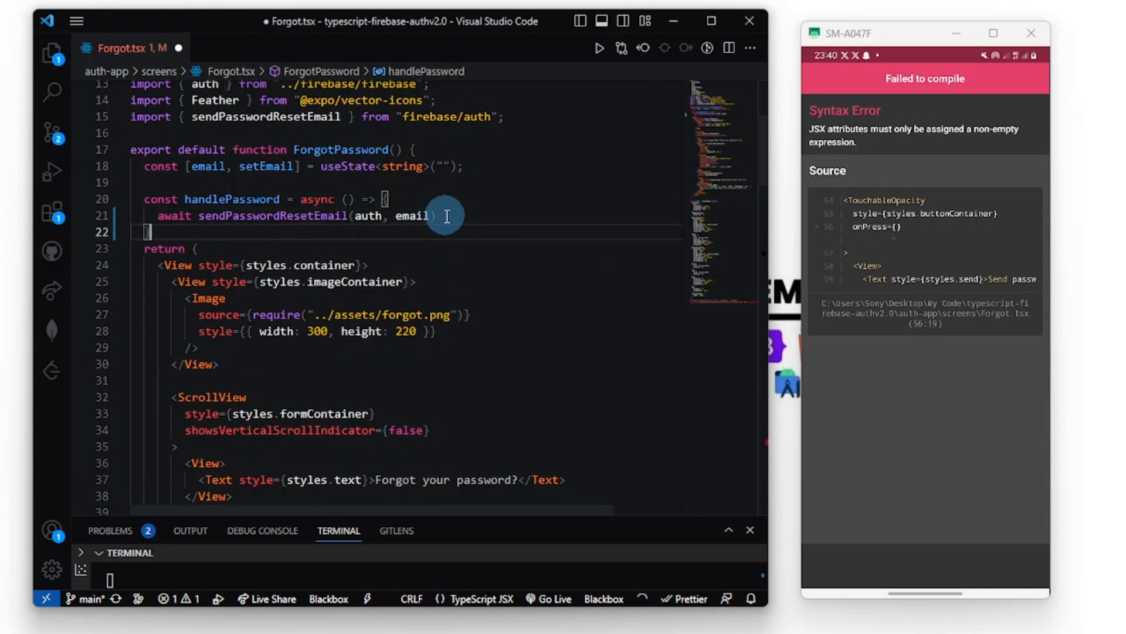
key(Enter)
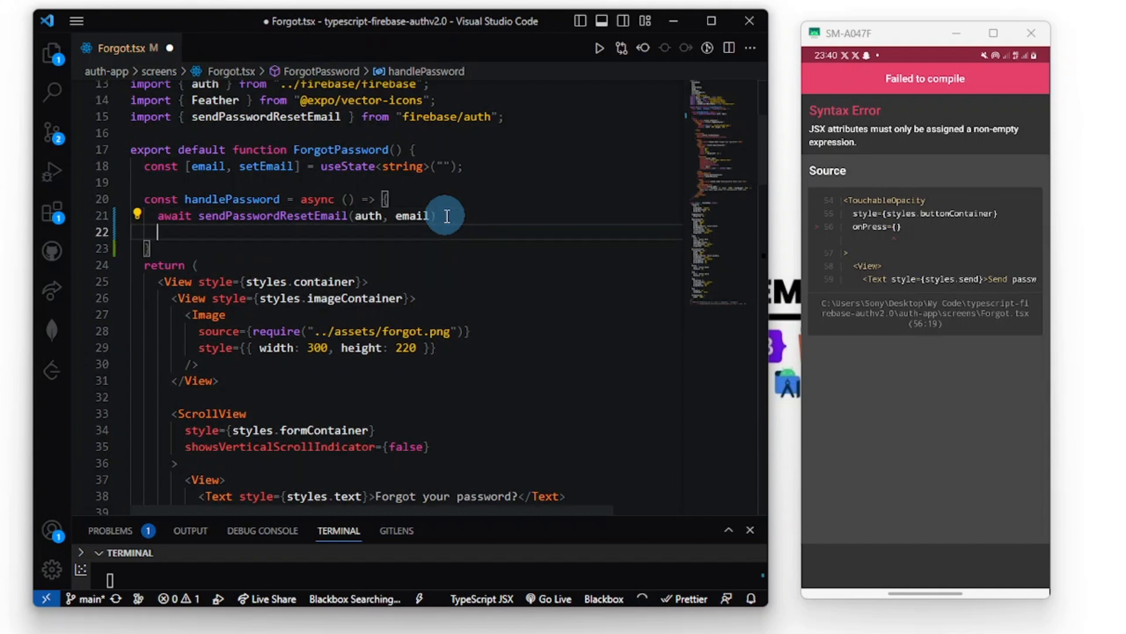
Chain .then(() => alert("password reset email sent")) after the reset call and begin a .catch.
text(.then(())
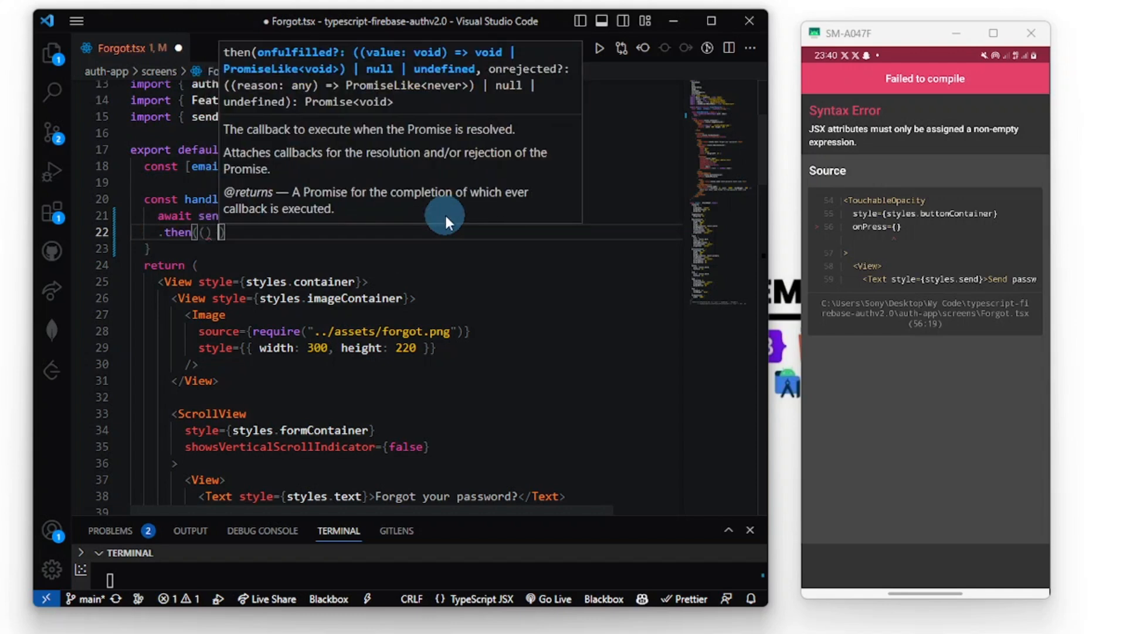
text(=>)
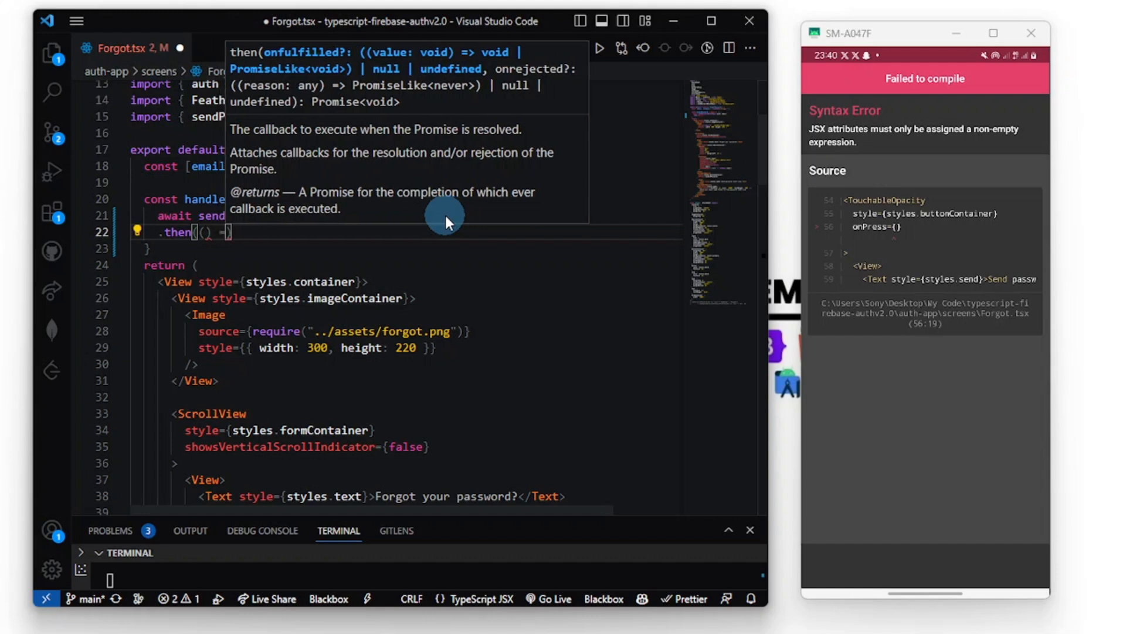
text(alert()
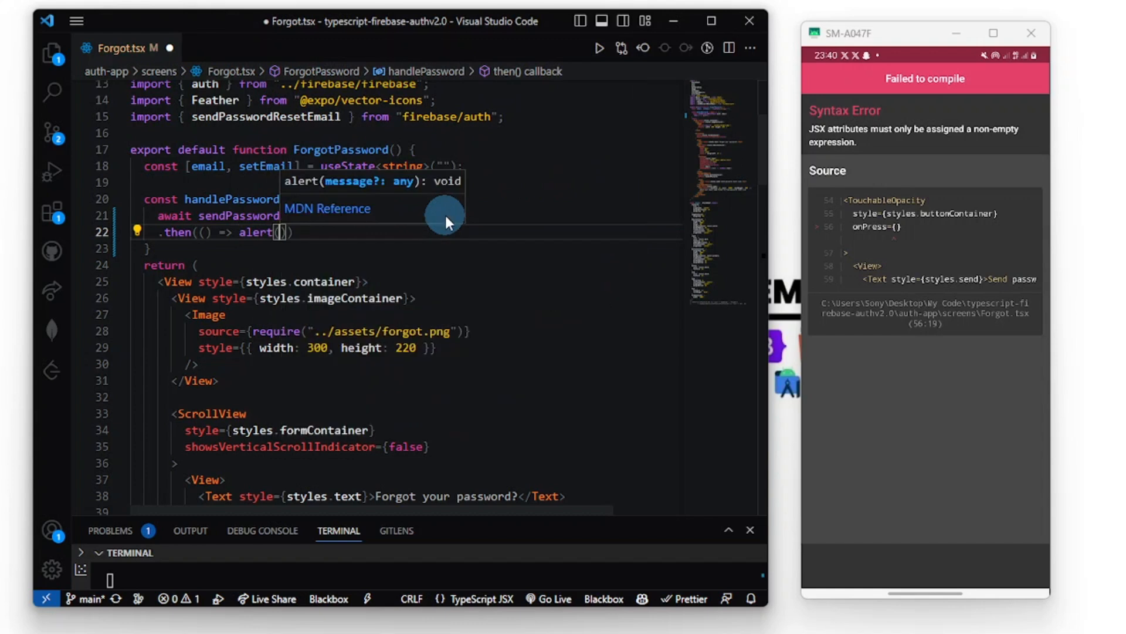
text("password reset email)
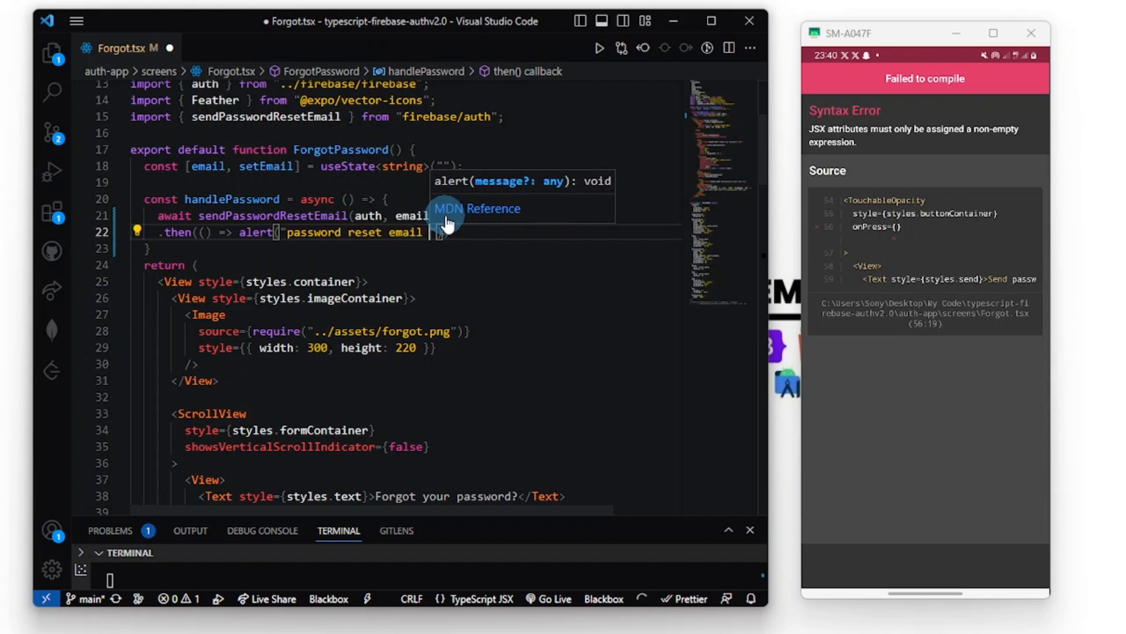
text(sent 🚀)
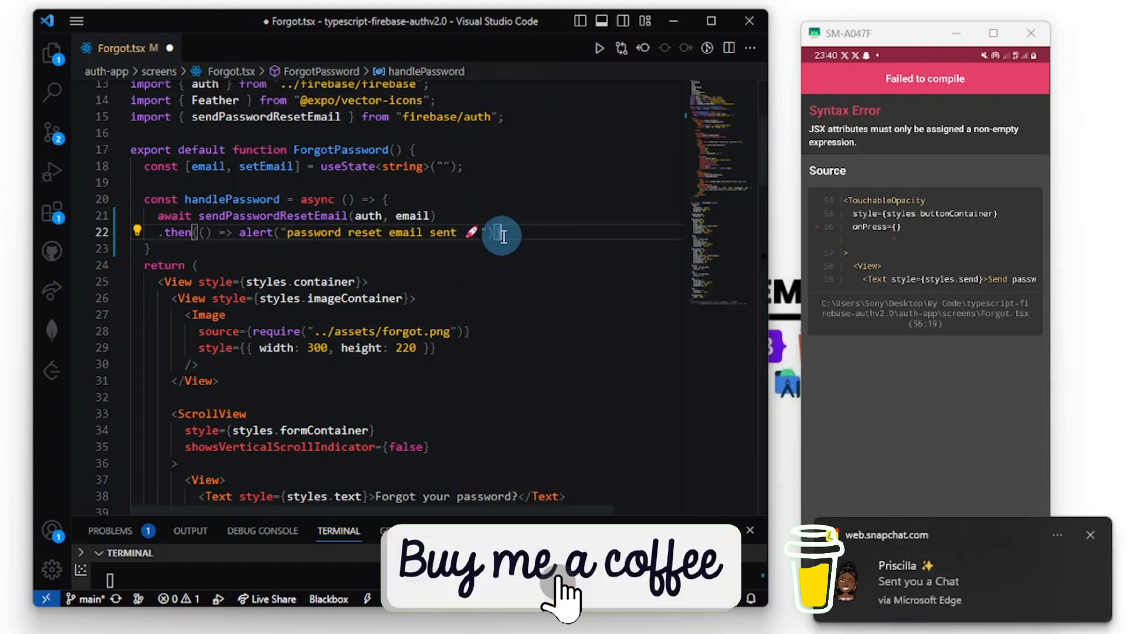
text(.catch()
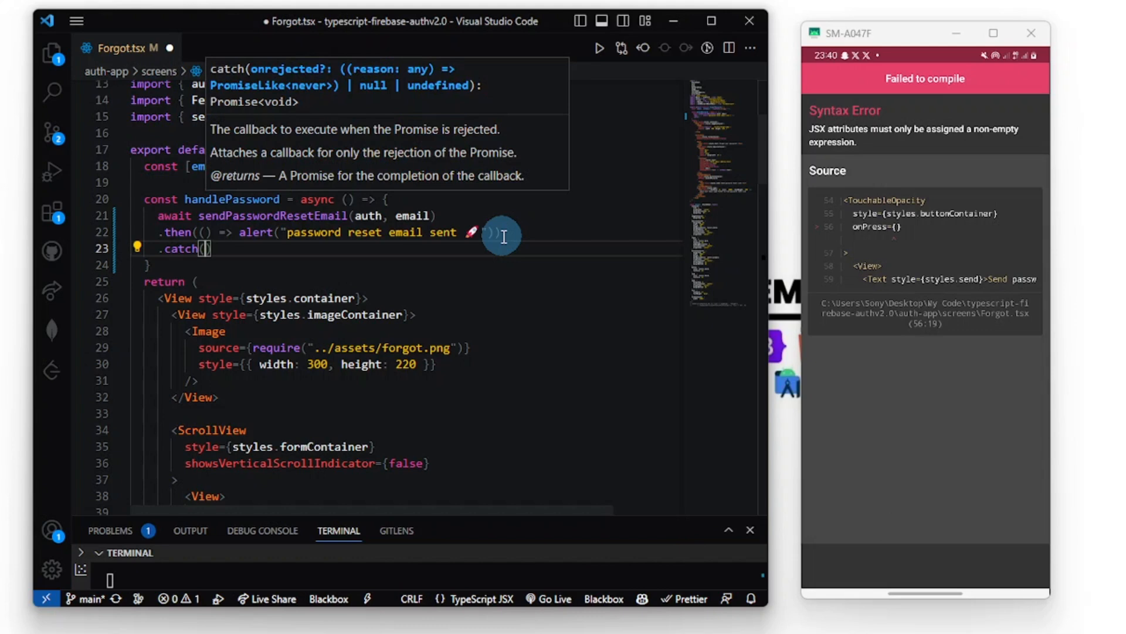
Complete .catch((error: any) => console.log(error.message)) to log failures.
text(error: any)
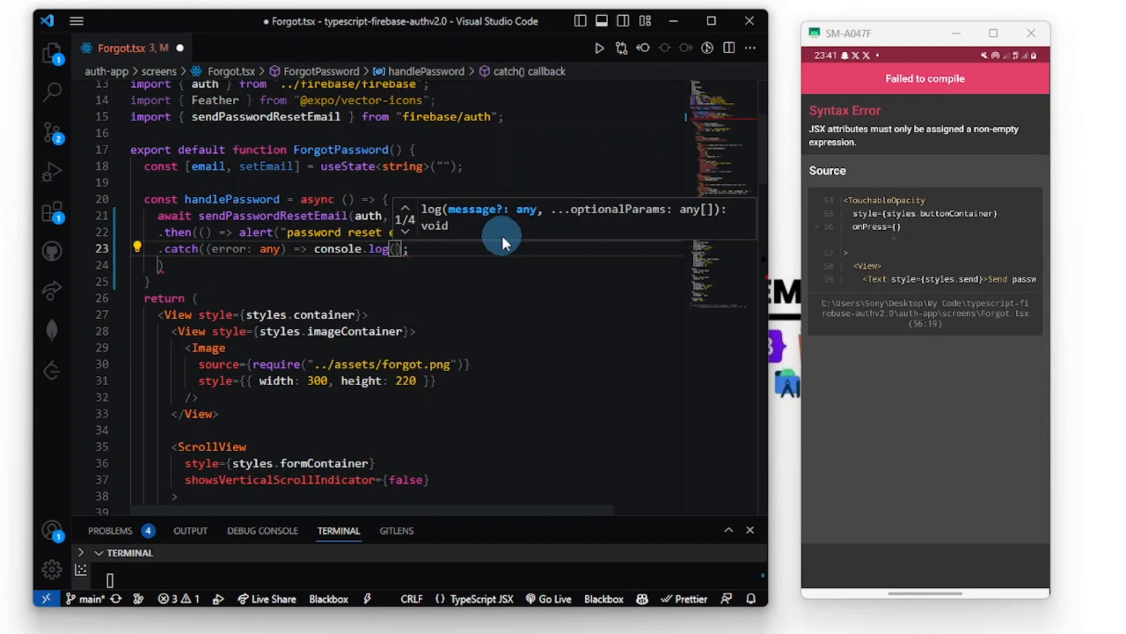
text(error.messa)
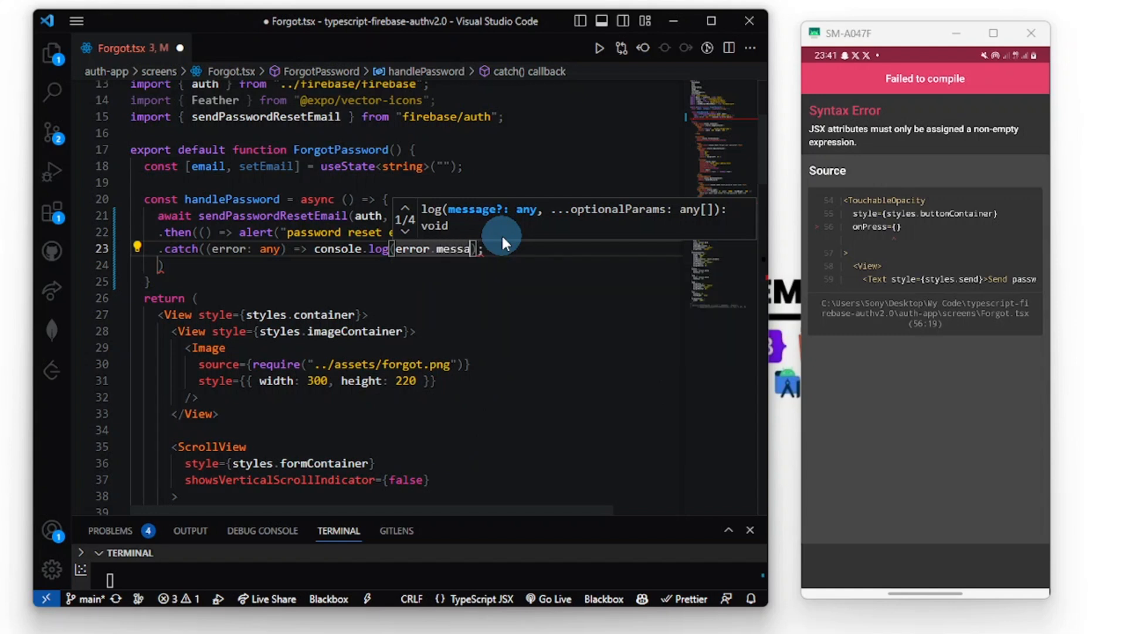
text(ge))
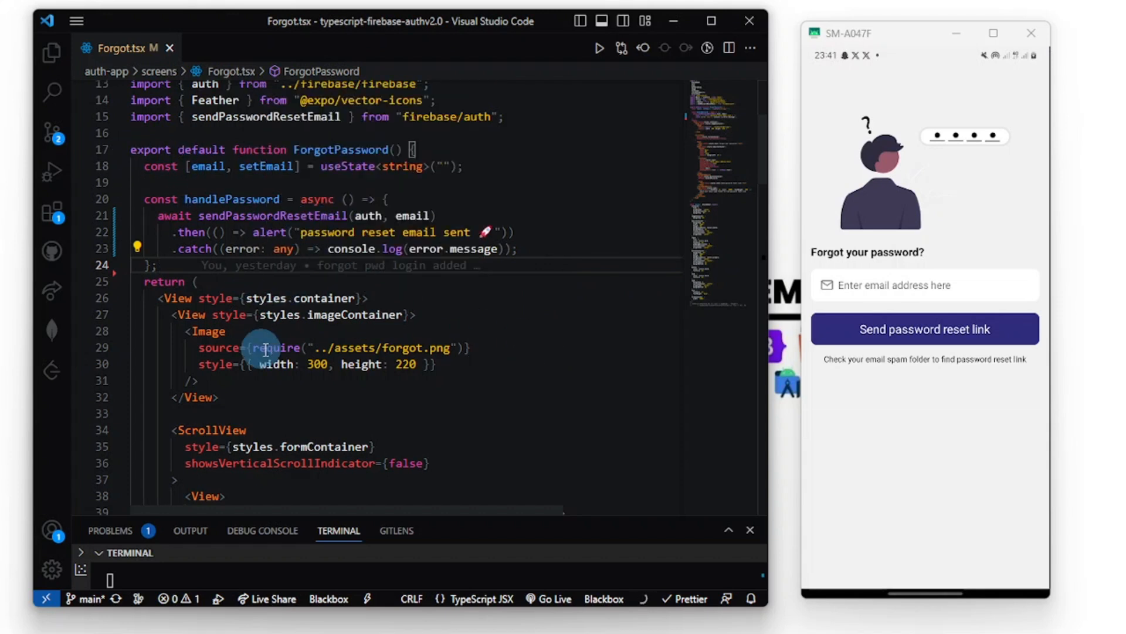
Scroll Forgot.tsx down to the email TextInput markup after saving.
scroll(down, 3)
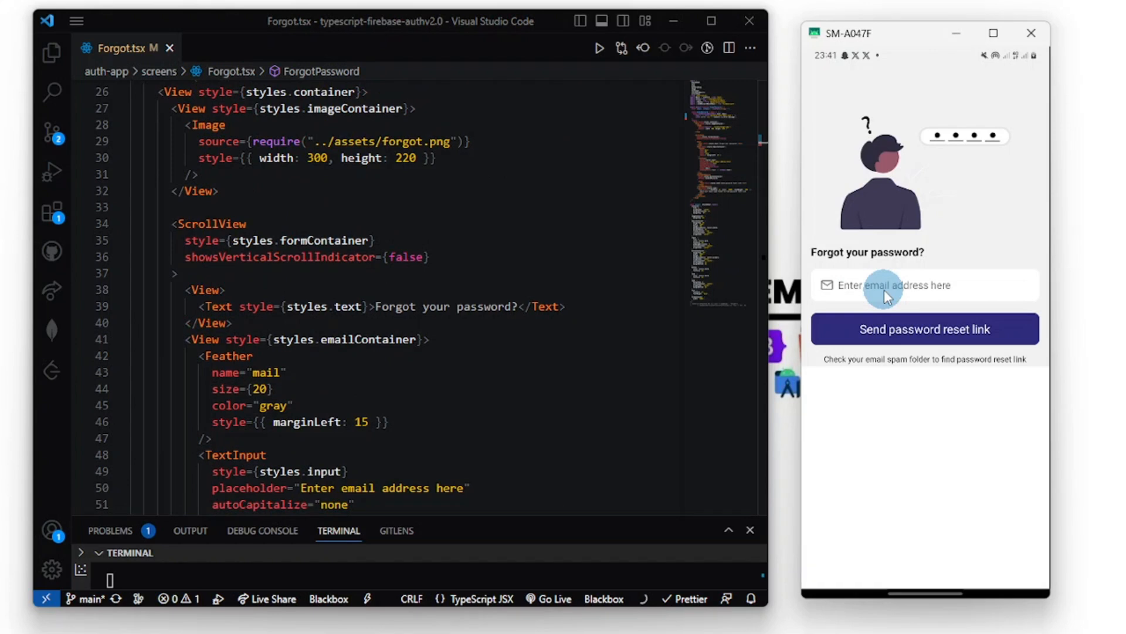
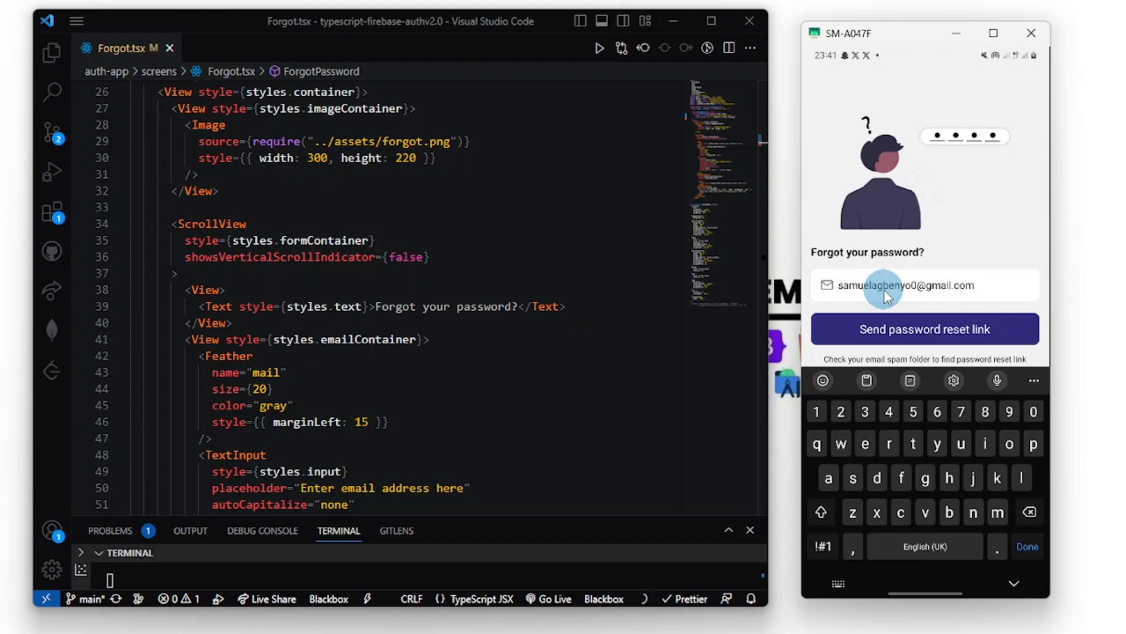
click(924, 328)
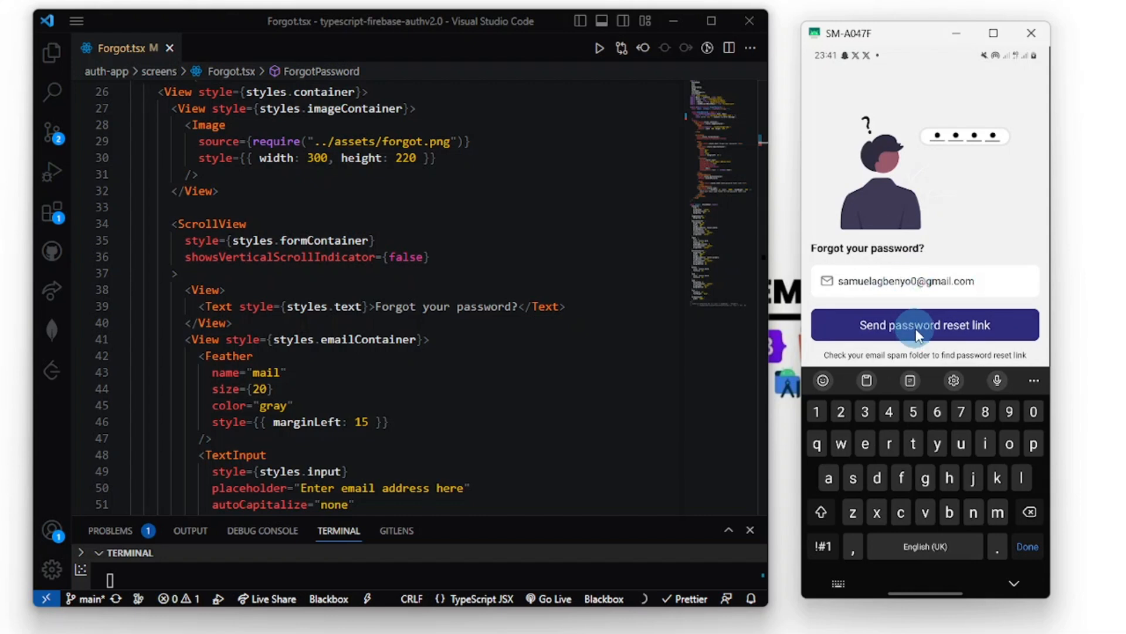
click(925, 328)
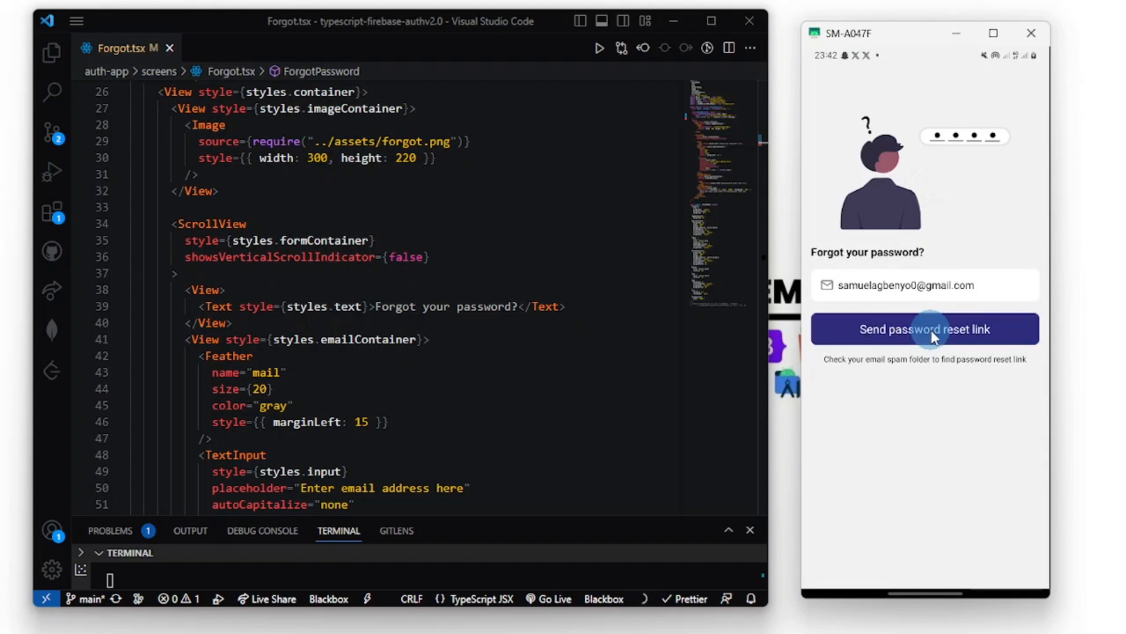
click(925, 329)
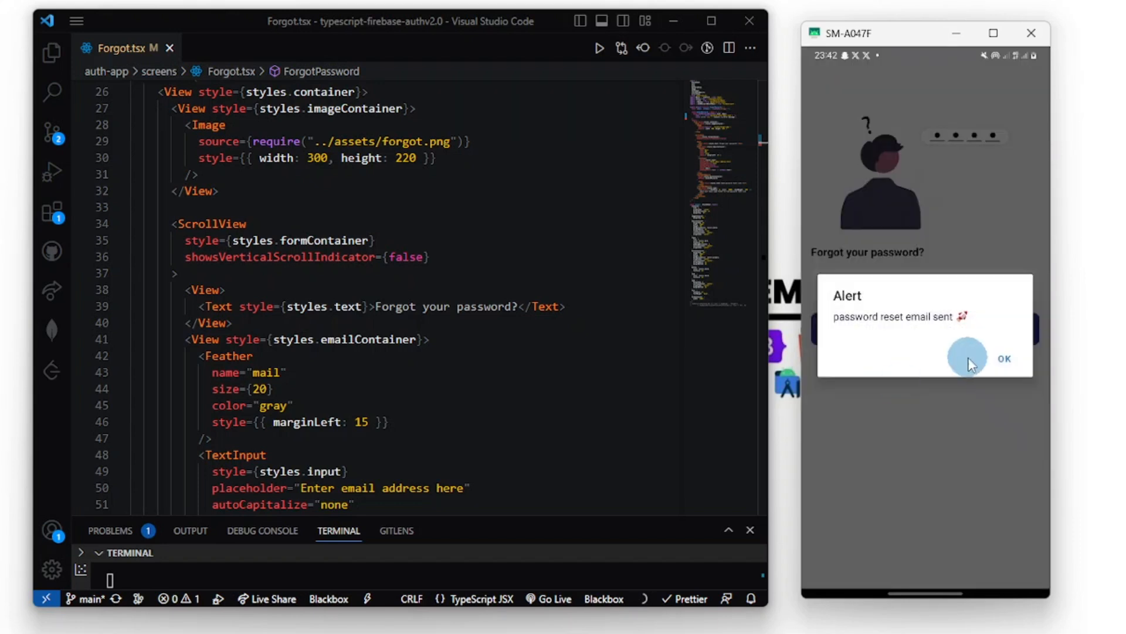
Dismiss the 'password reset email sent' alert with OK.
click(1004, 359)
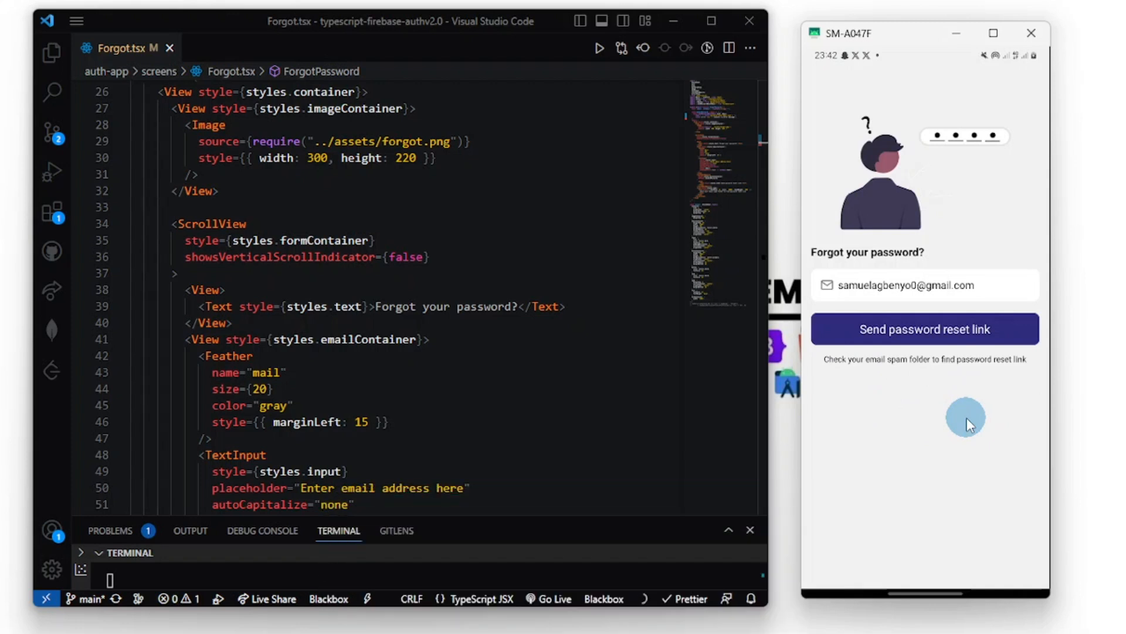
mouse_move(942, 427)
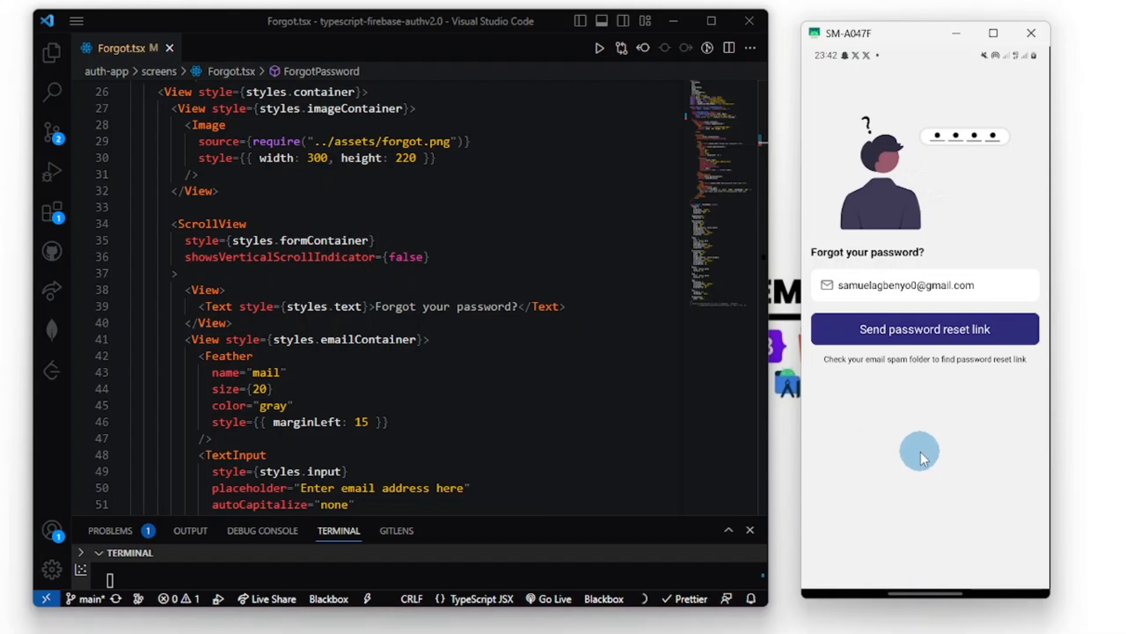
mouse_move(937, 595)
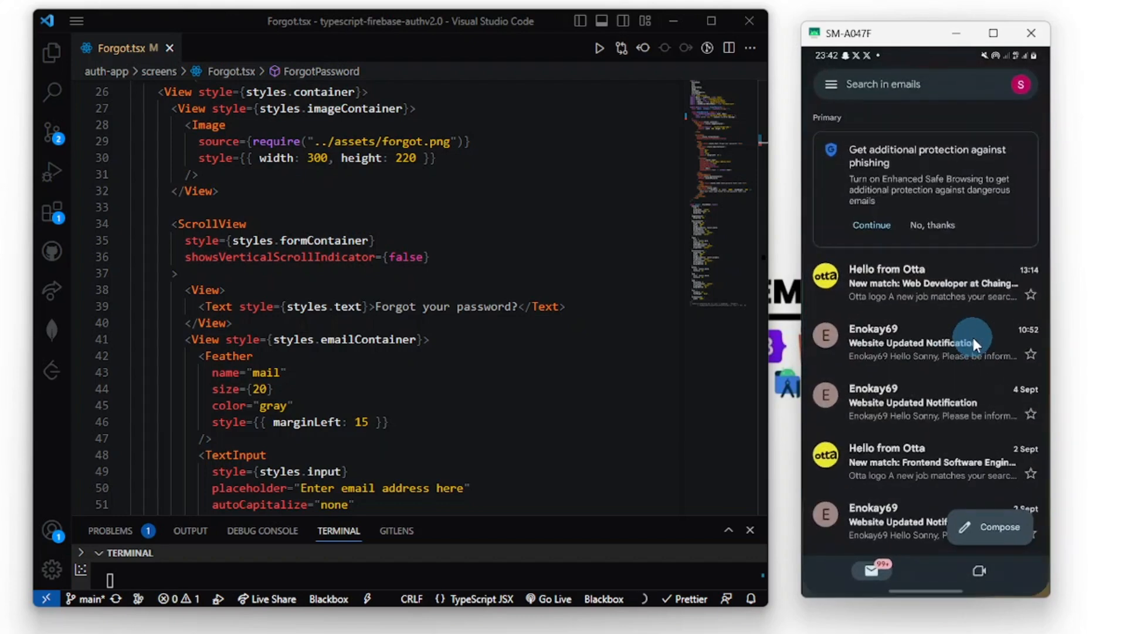
mouse_move(973, 206)
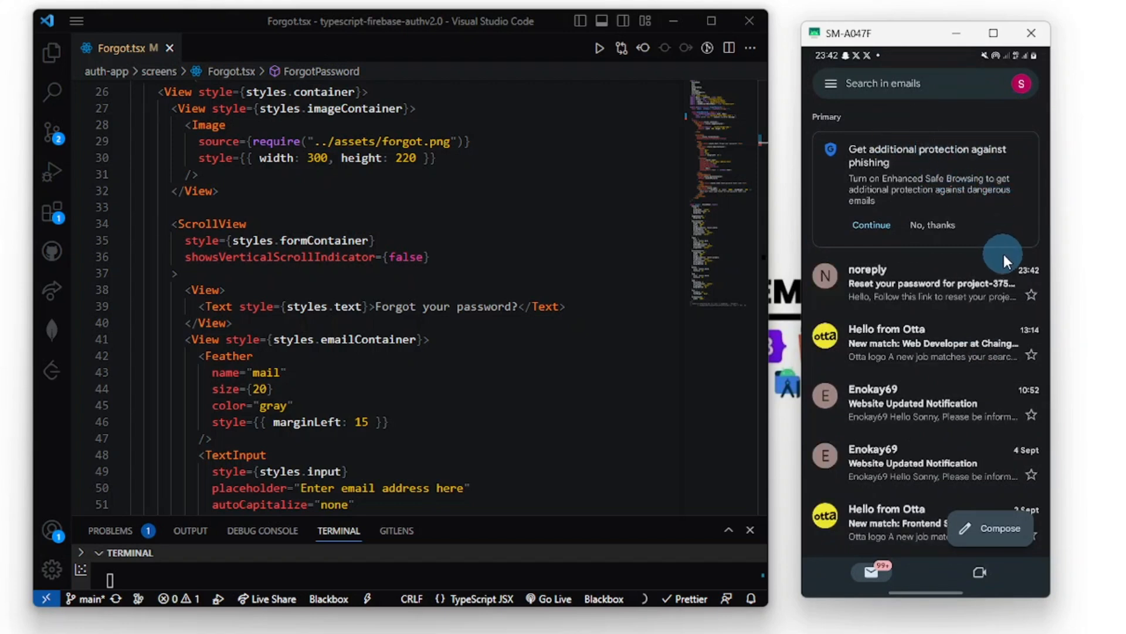
mouse_move(934, 301)
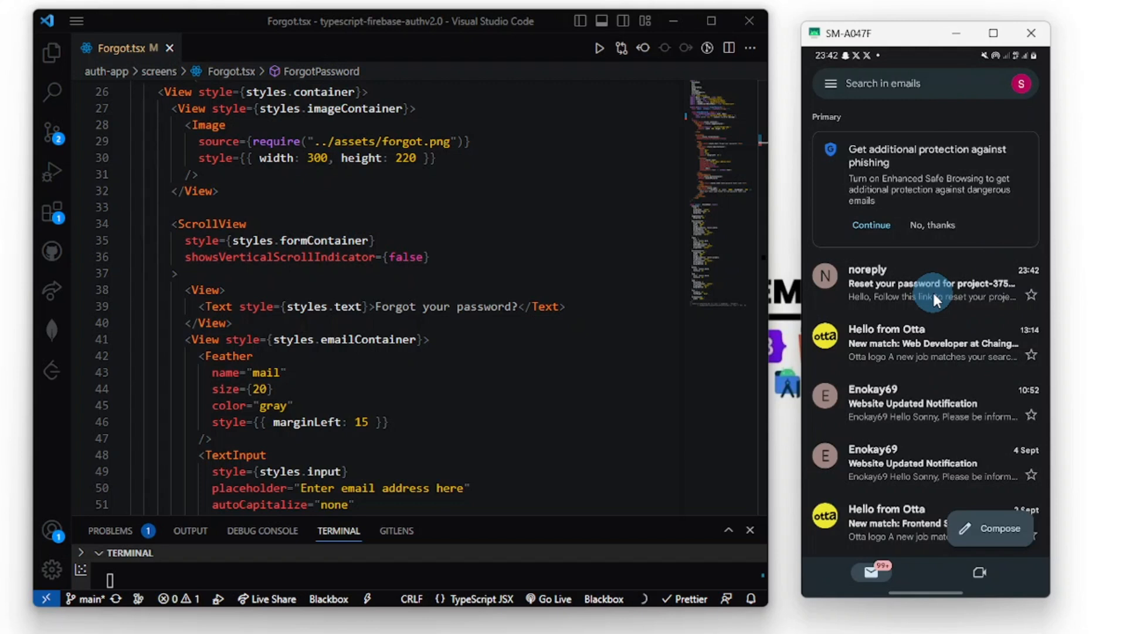
Open the new noreply 'Reset your password' email in the Gmail inbox.
click(934, 284)
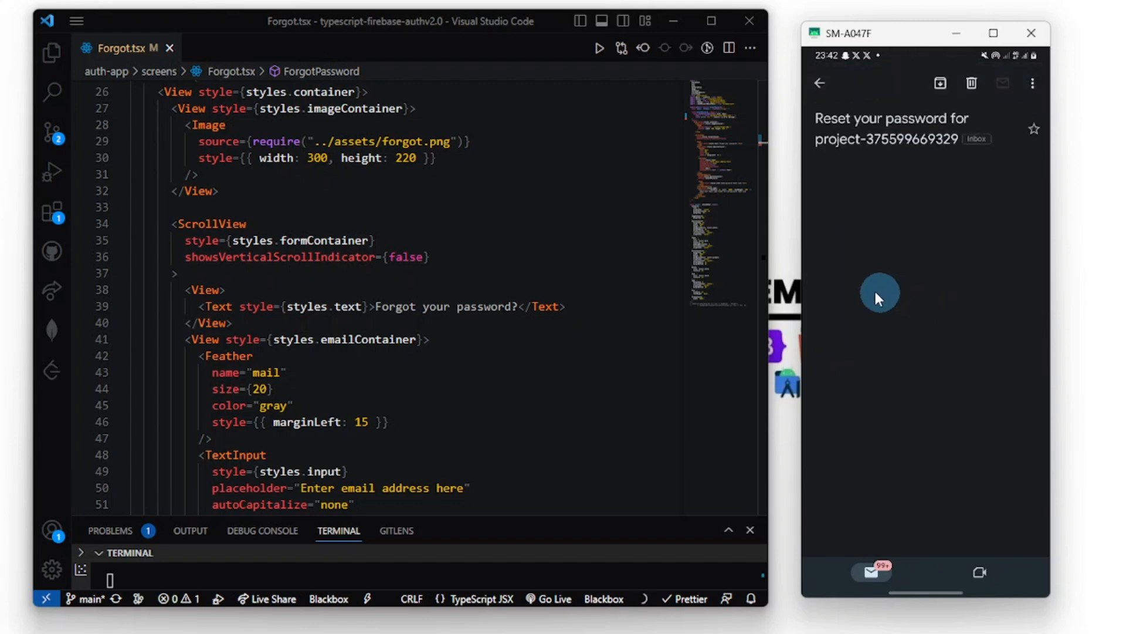
Expand the reset email to show its full content with the Firebase reset link.
click(877, 297)
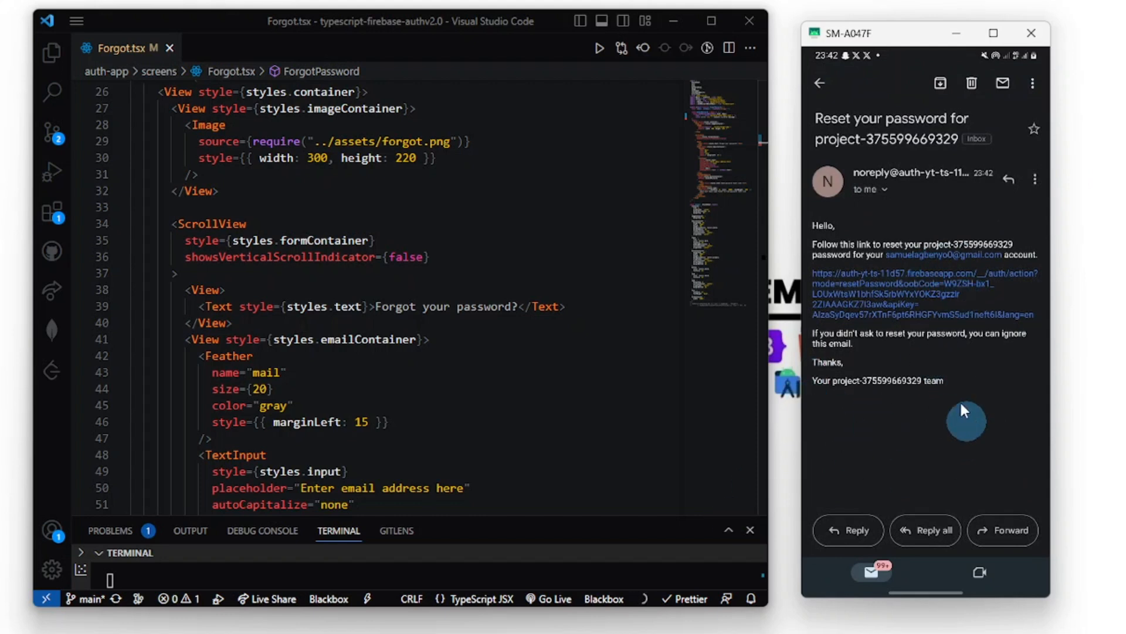
mouse_move(904, 350)
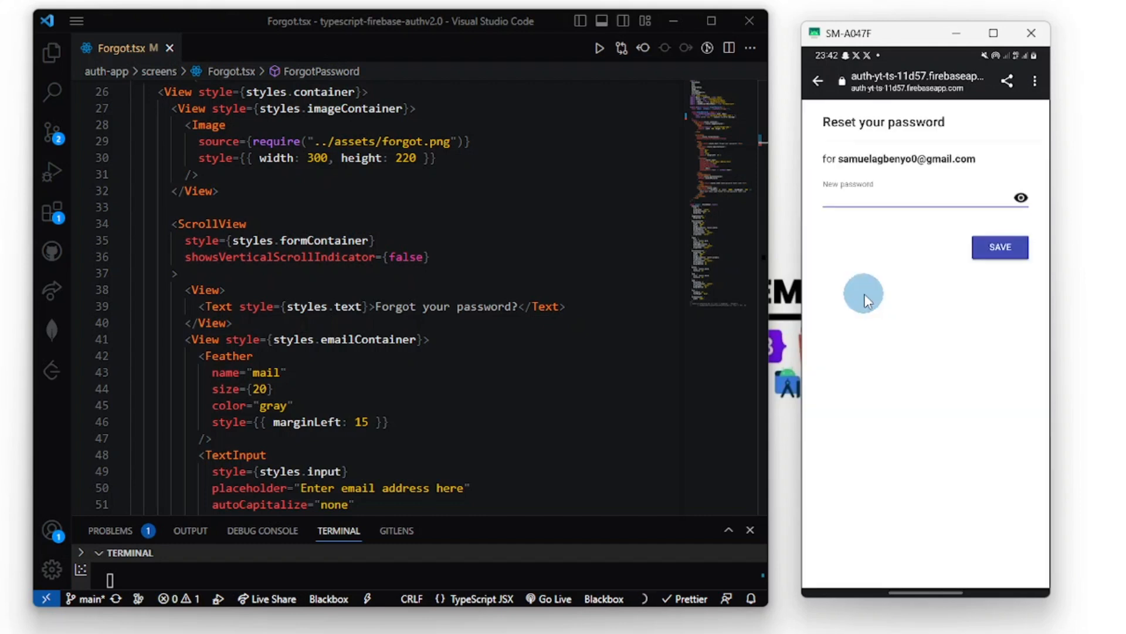
Enter a new password in the Firebase Auth reset page and save it.
click(925, 203)
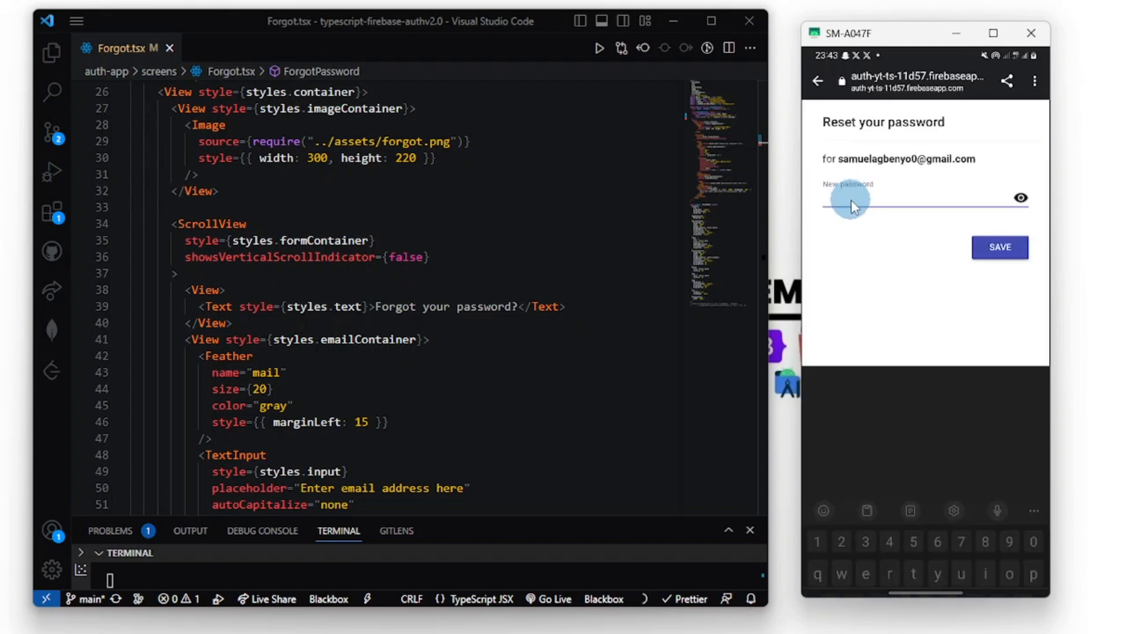
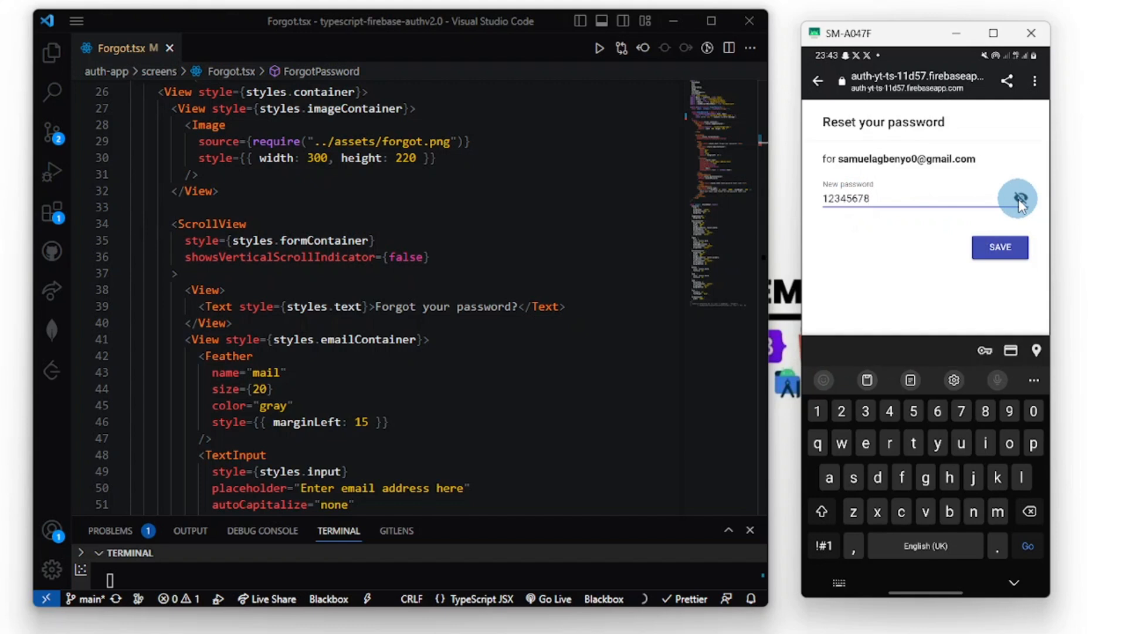
click(999, 246)
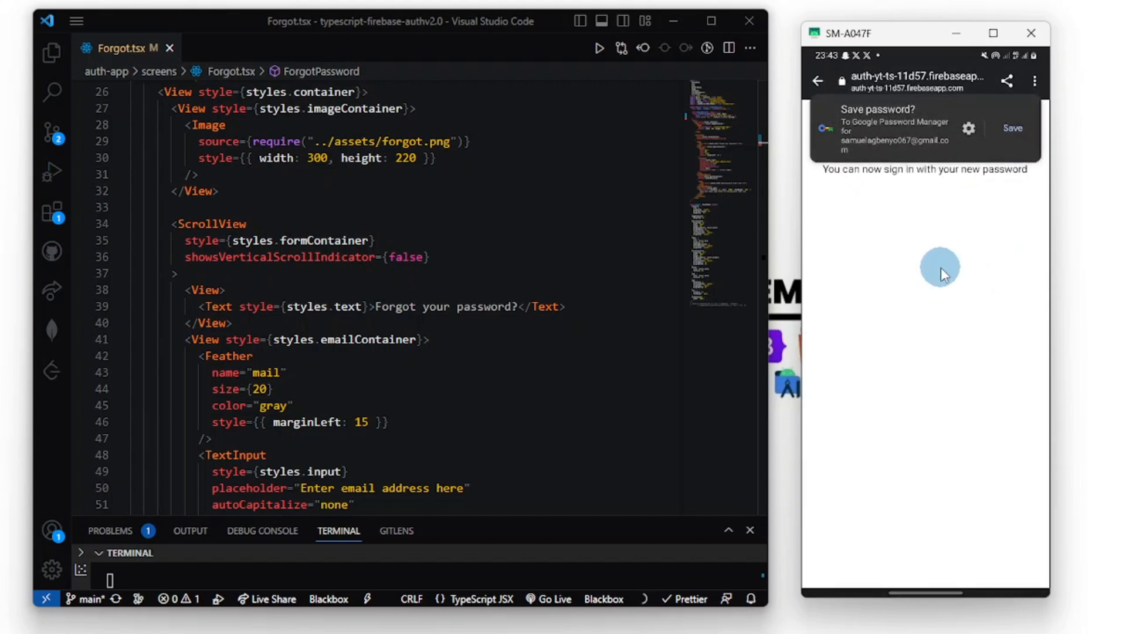
mouse_move(897, 494)
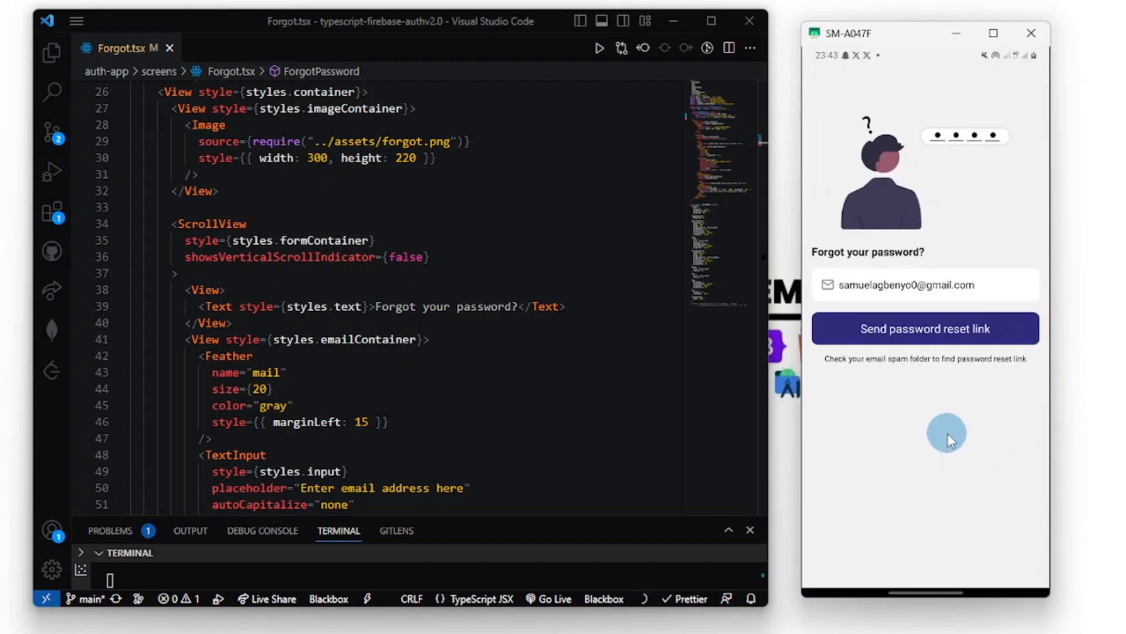
mouse_move(999, 413)
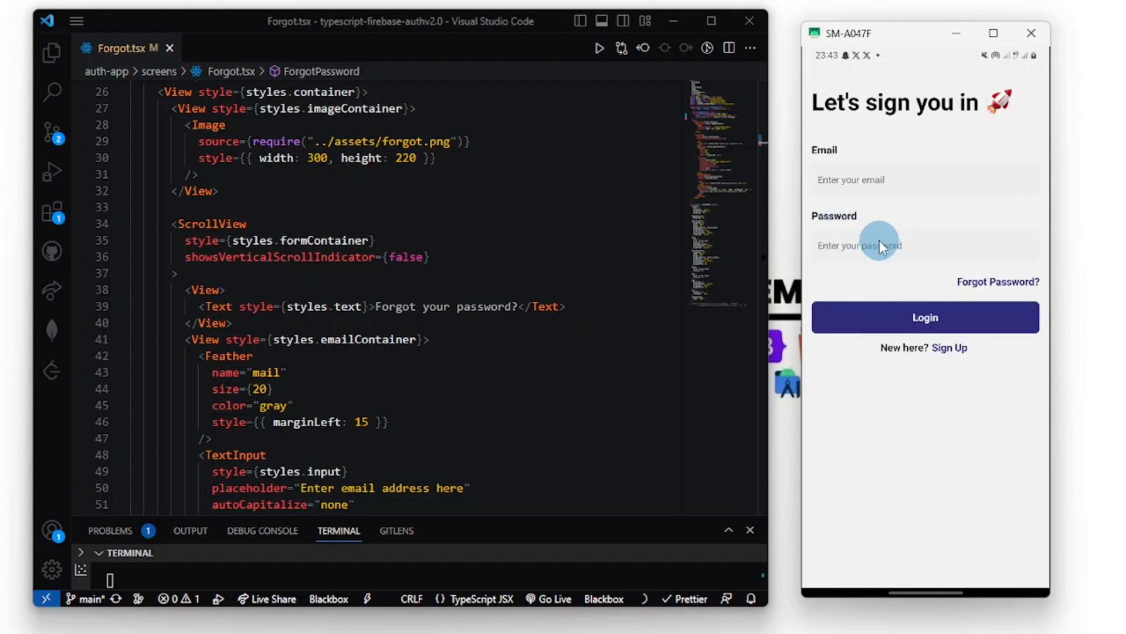
click(852, 180)
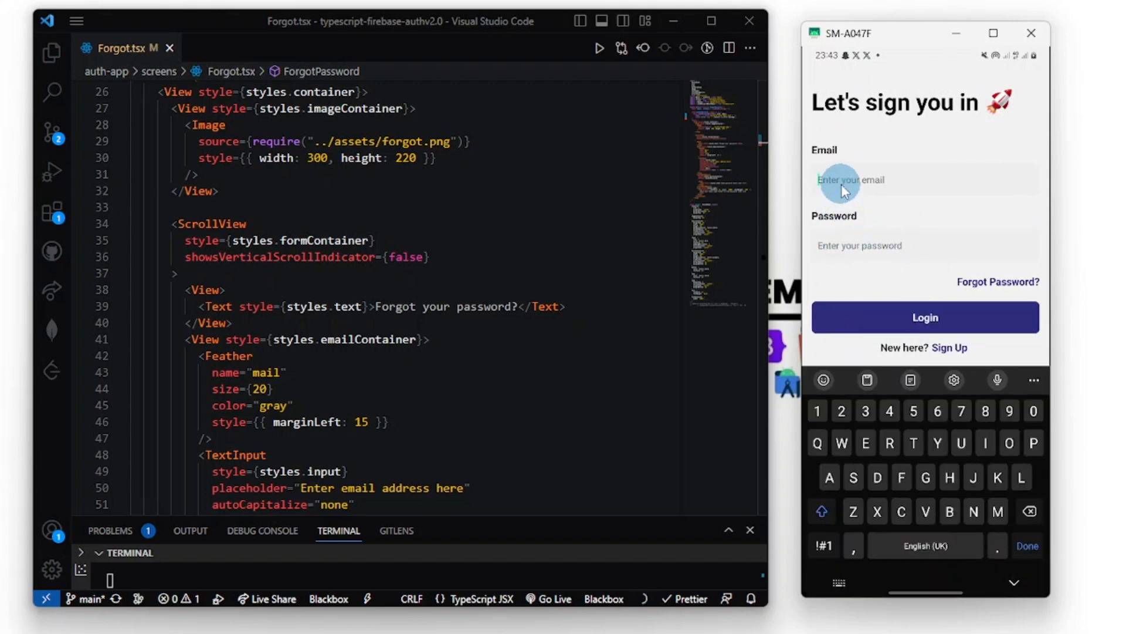
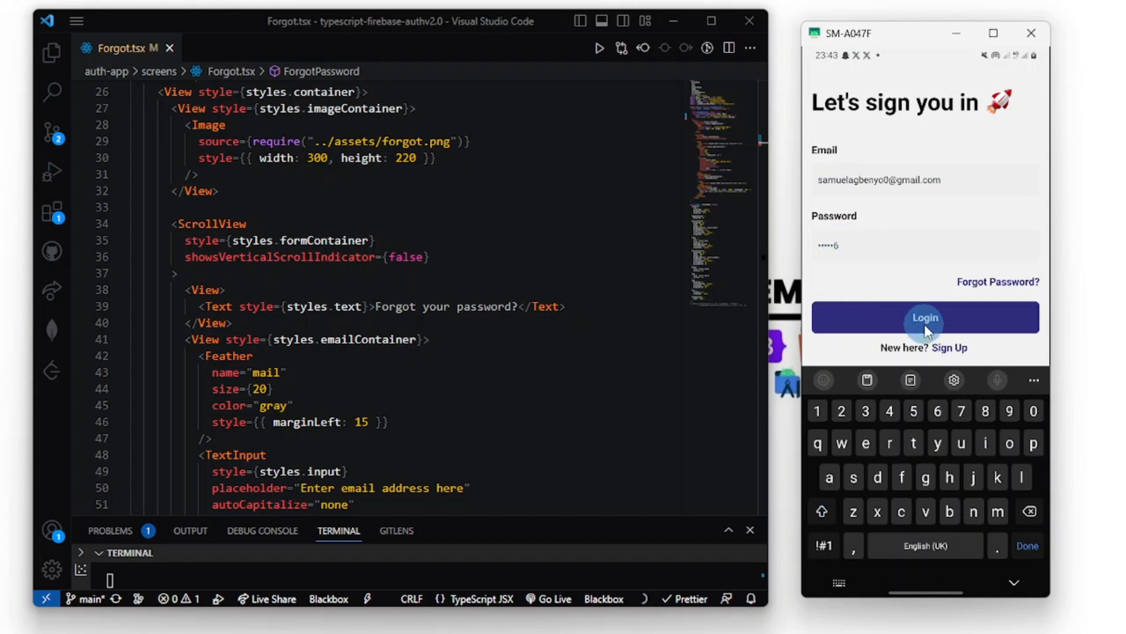
Attempt login with the incomplete password and dismiss the undefined error alert.
click(925, 317)
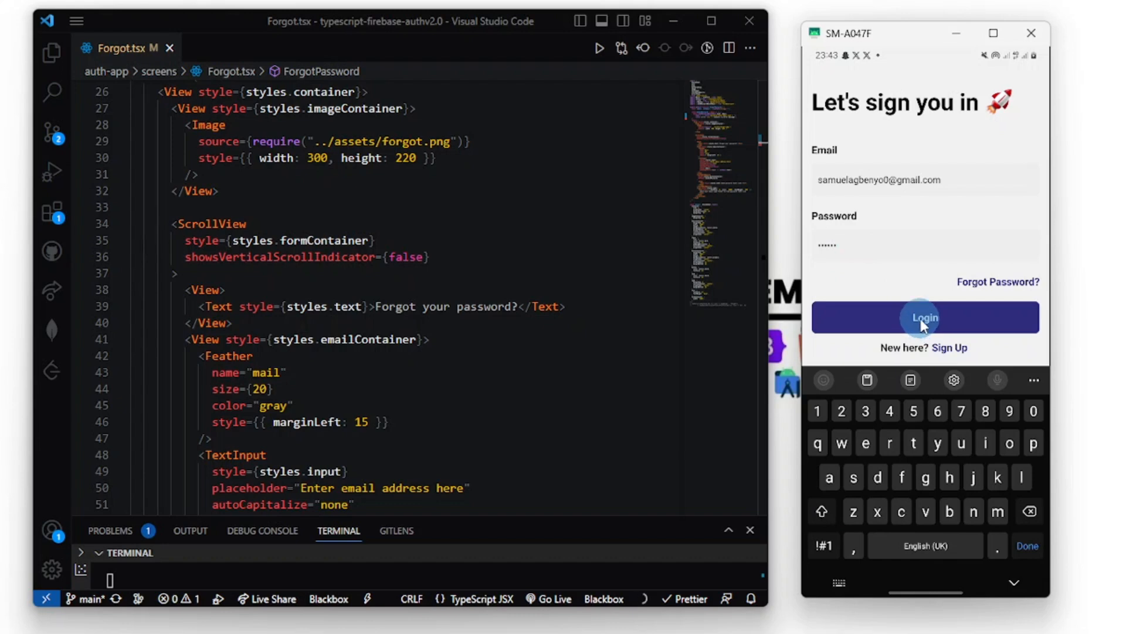
click(924, 316)
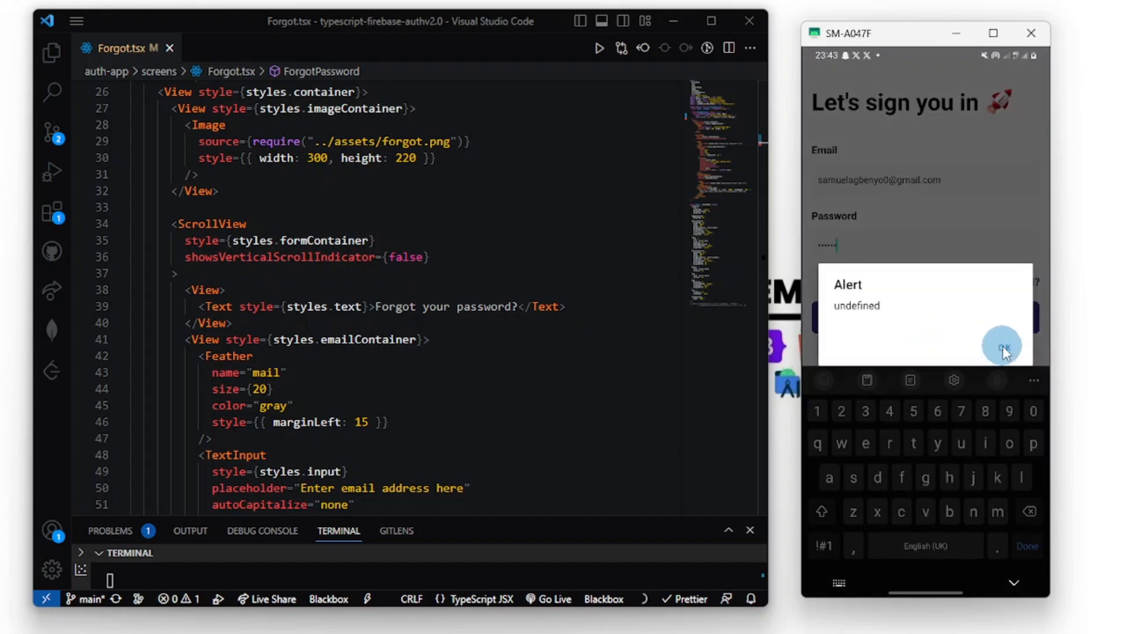
click(995, 347)
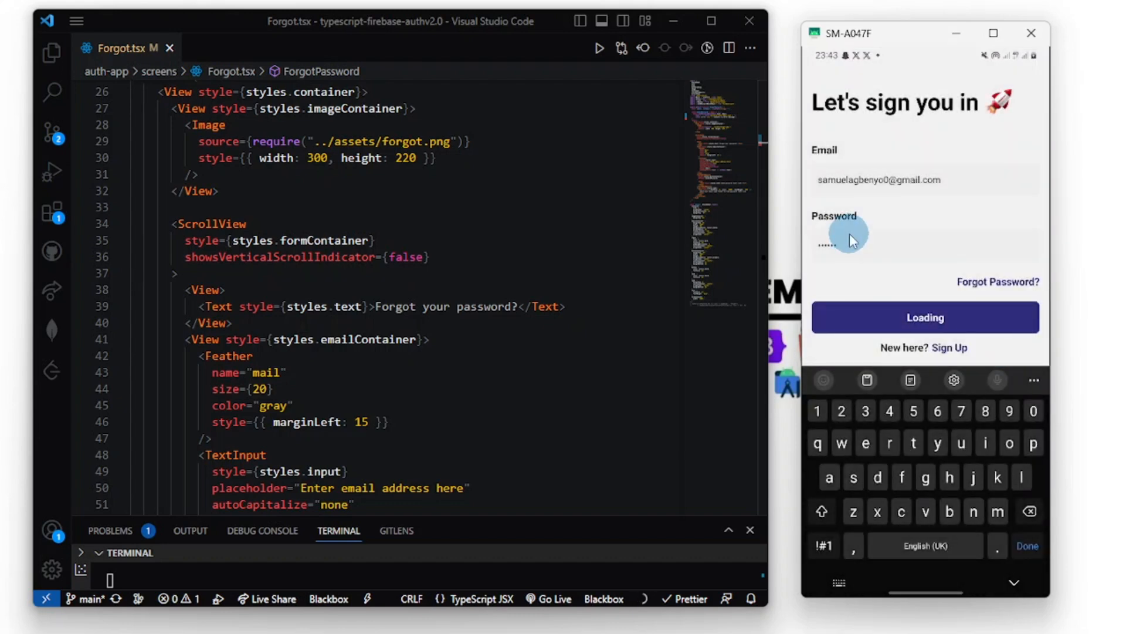
Add the missing '8' to the password, log in successfully and dismiss the success alert.
text(8)
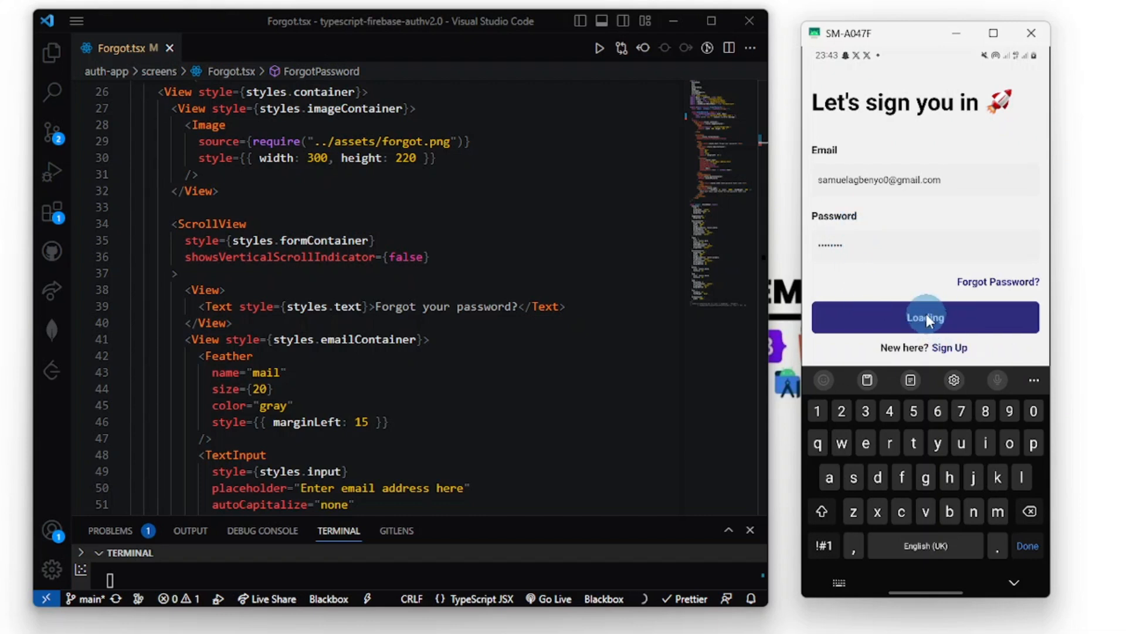
click(926, 316)
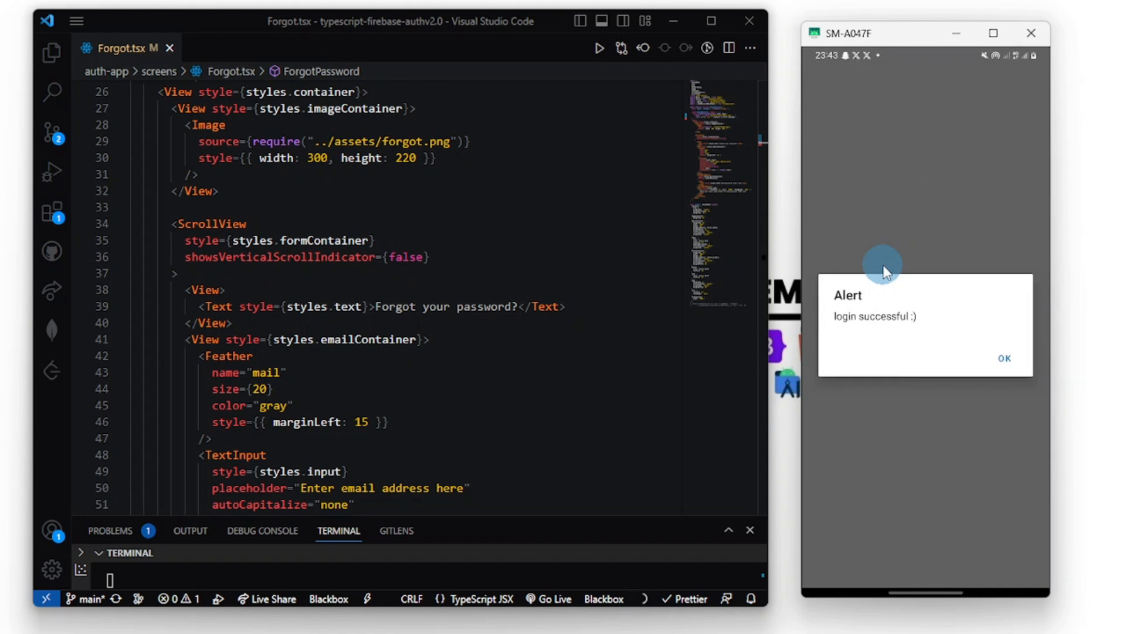
click(1004, 358)
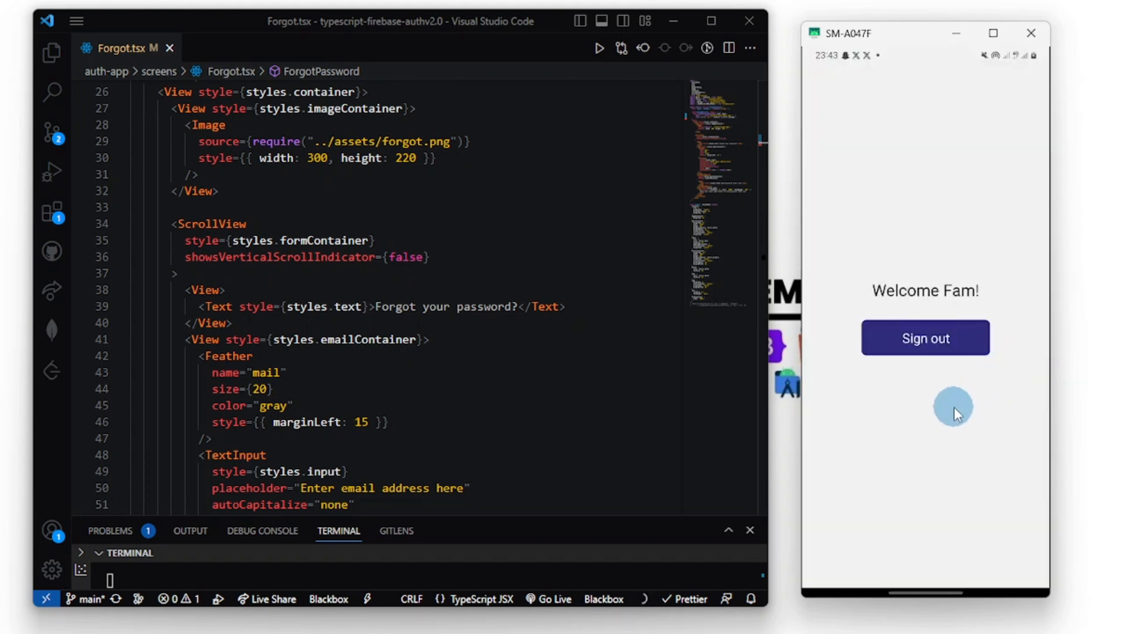
mouse_move(927, 518)
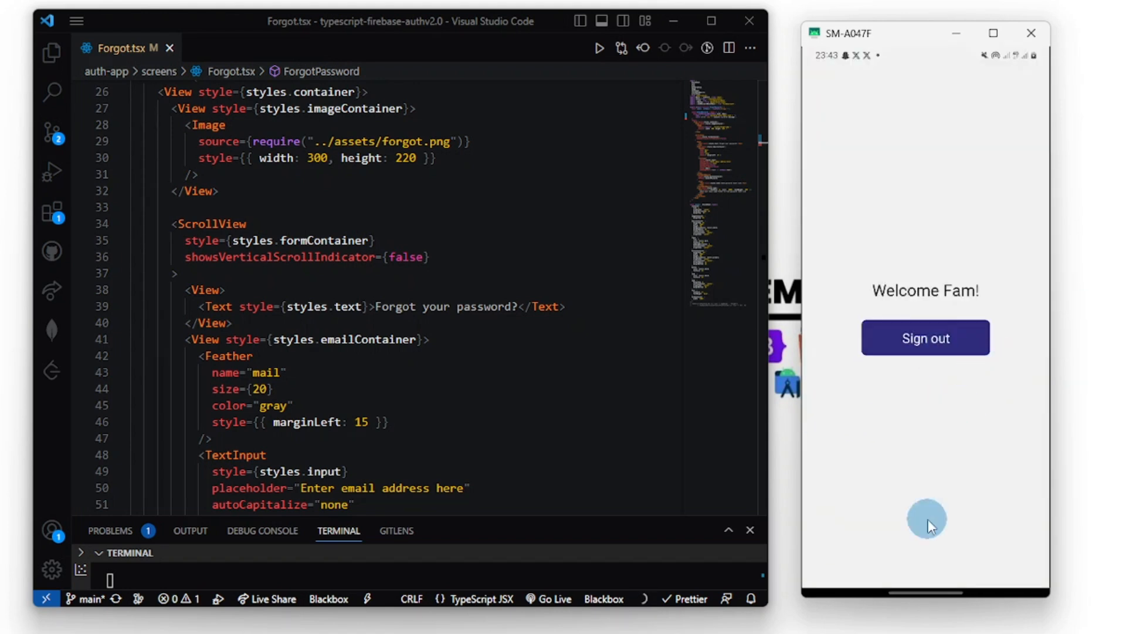
mouse_move(925, 475)
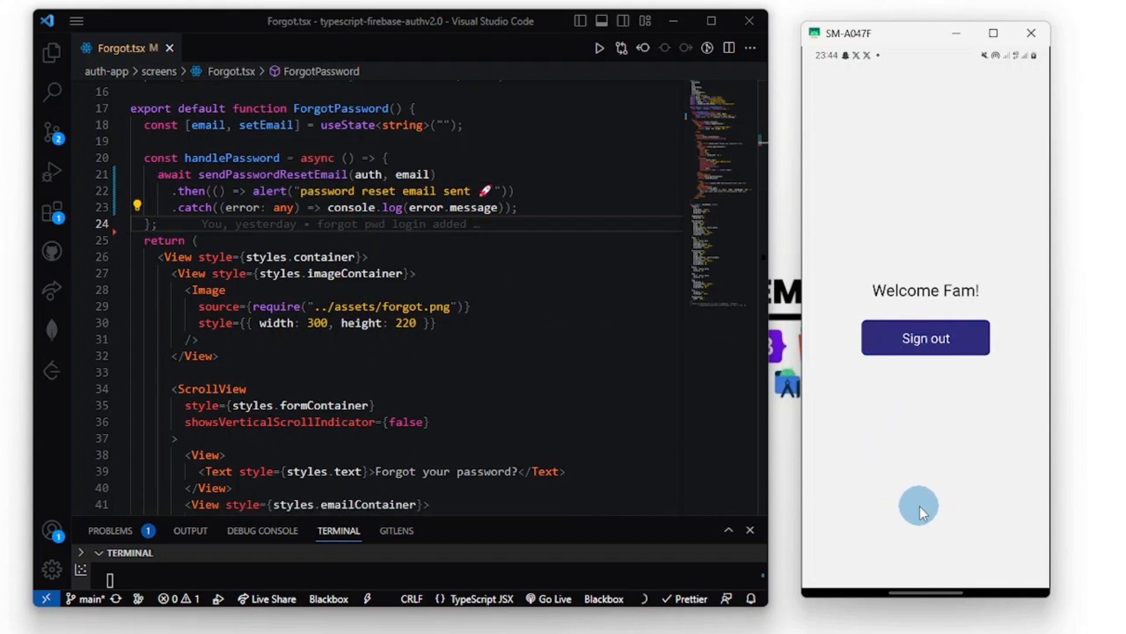
mouse_move(912, 447)
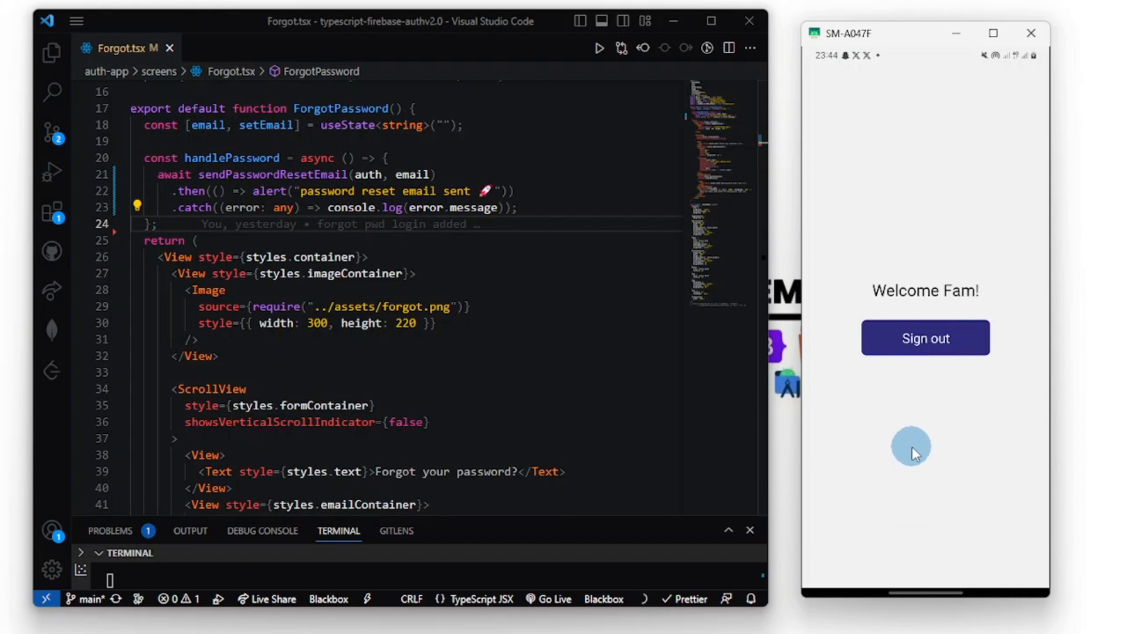
mouse_move(891, 392)
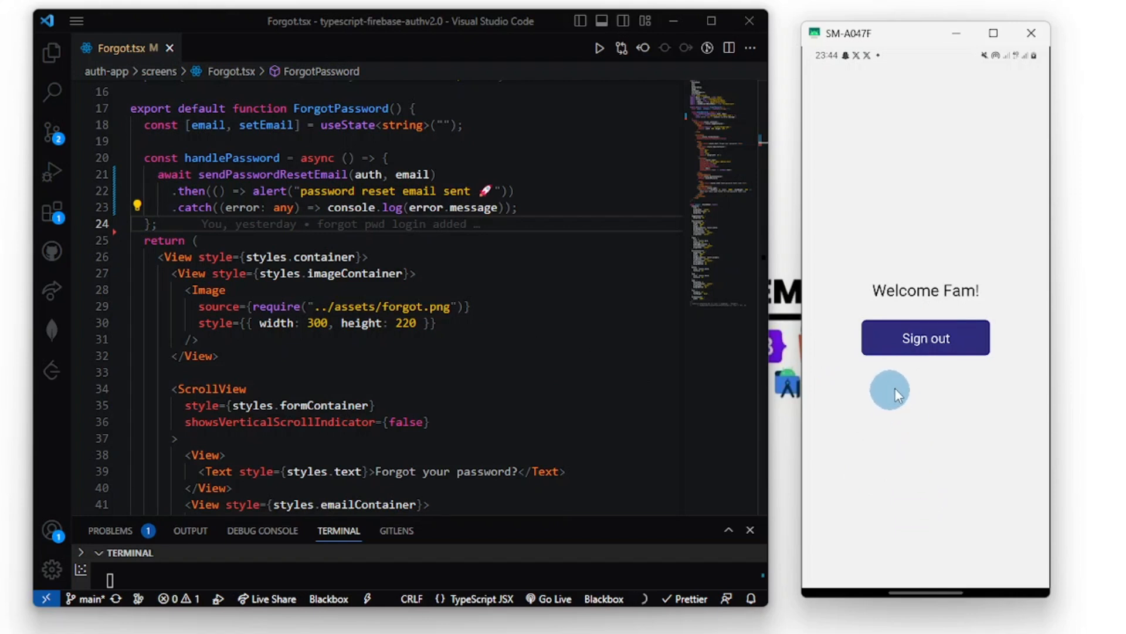
mouse_move(897, 384)
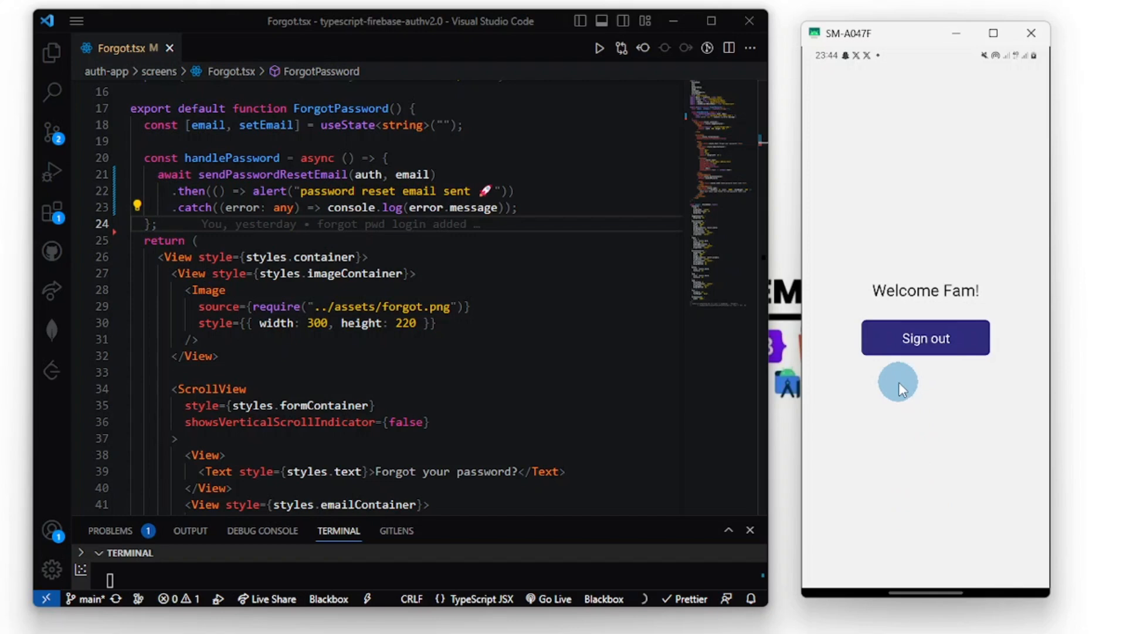